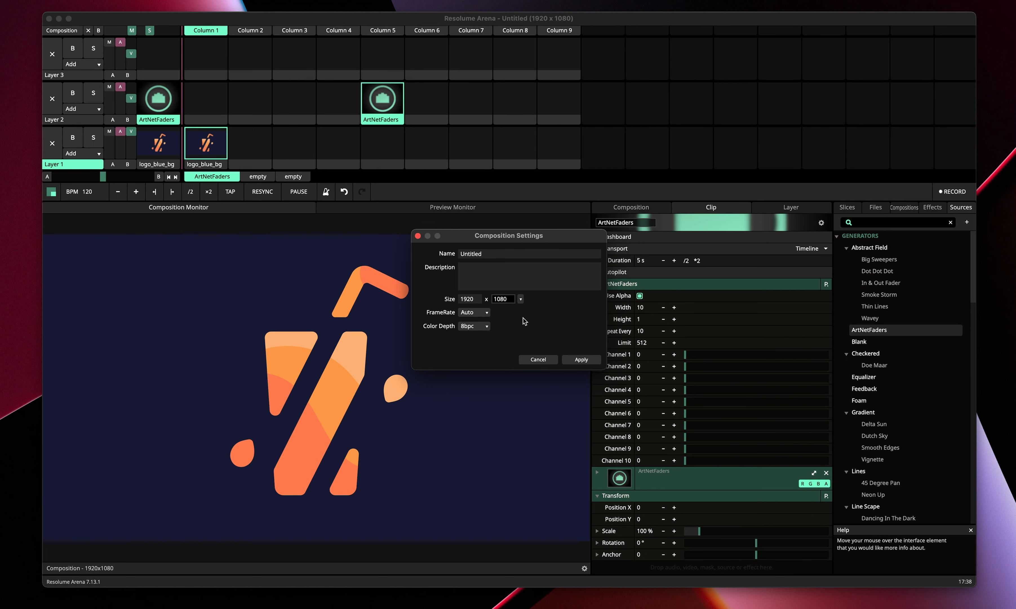
mouse_move(476, 301)
type("1180")
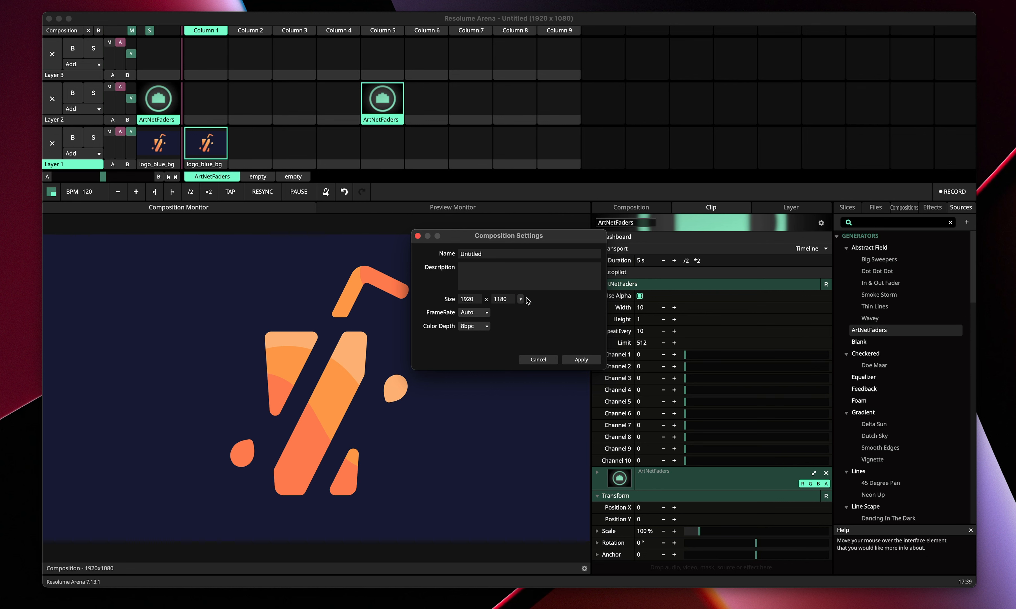
mouse_move(580, 359)
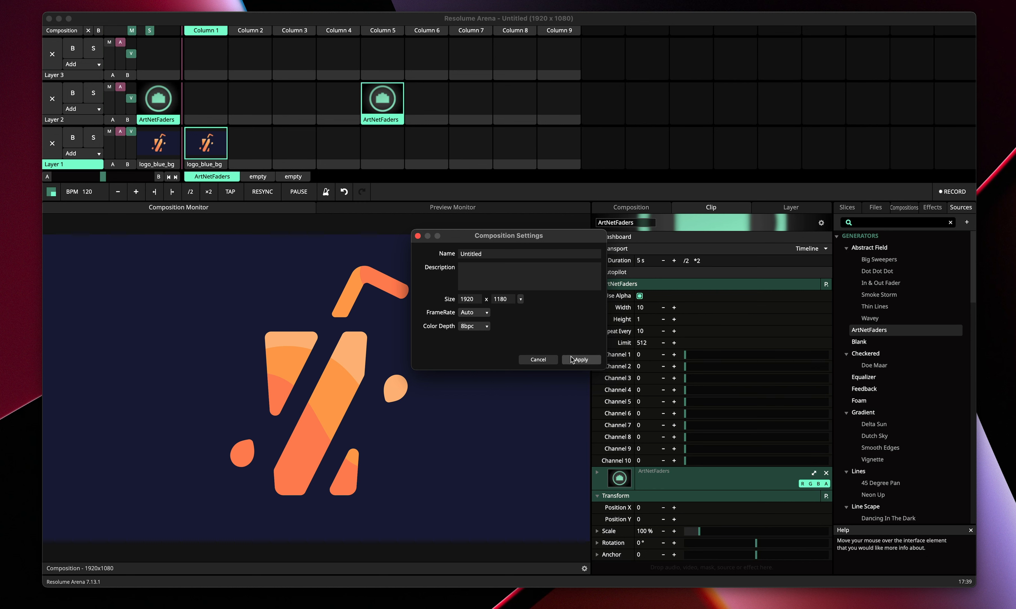
mouse_move(585, 363)
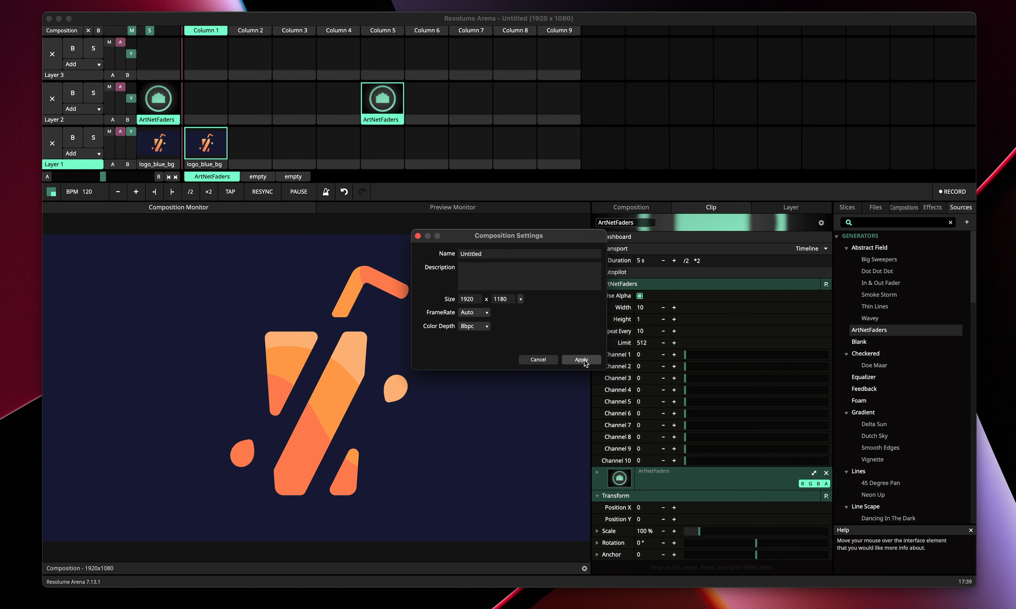
Apply the new 1920×1180 composition size
left_click(580, 359)
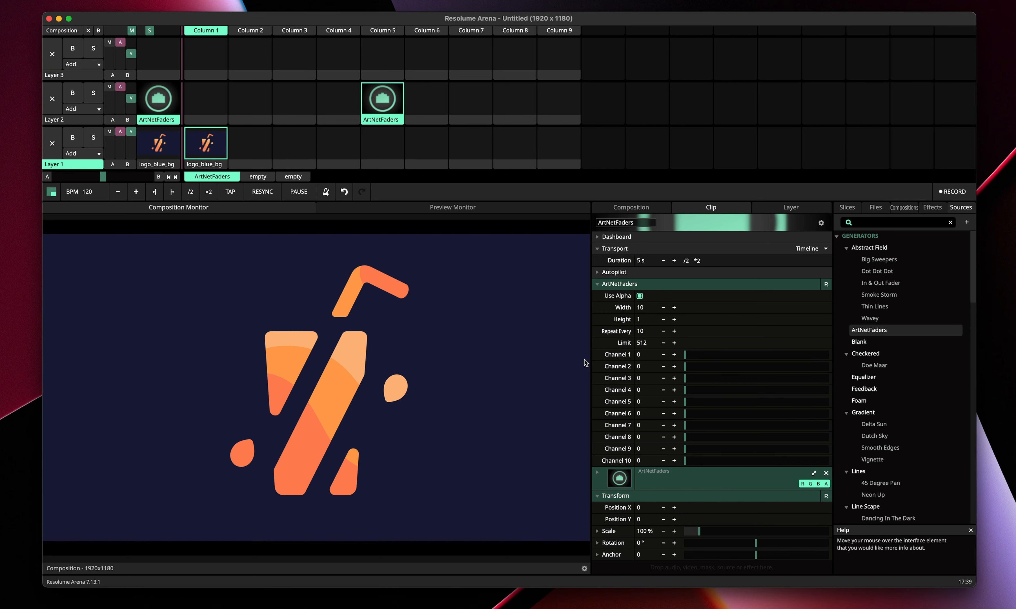
mouse_move(156, 278)
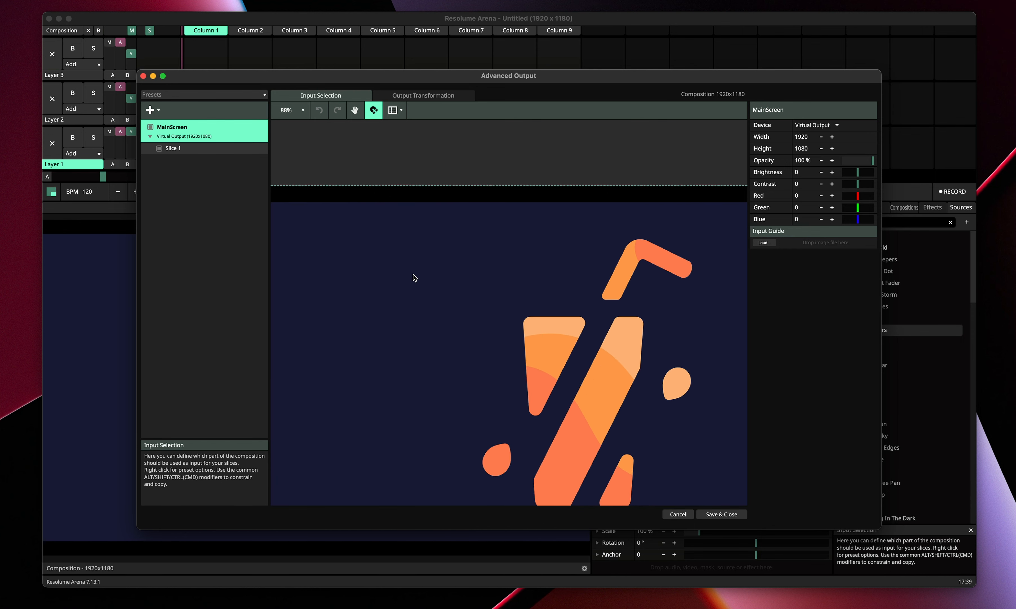
Start a fresh output preset named MainOutput with its height set to 1080
left_click(173, 148)
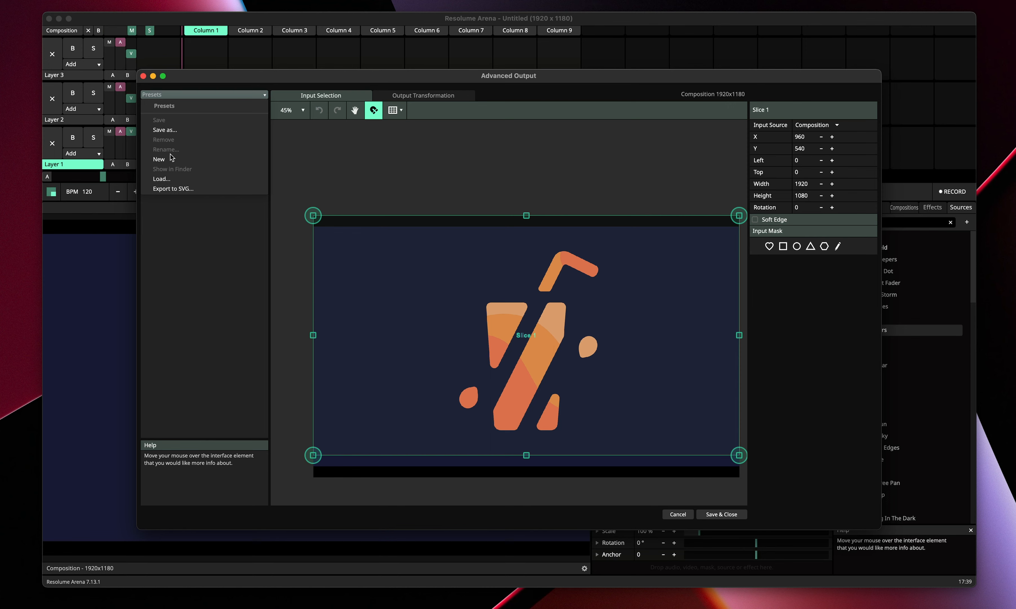
left_click(158, 160)
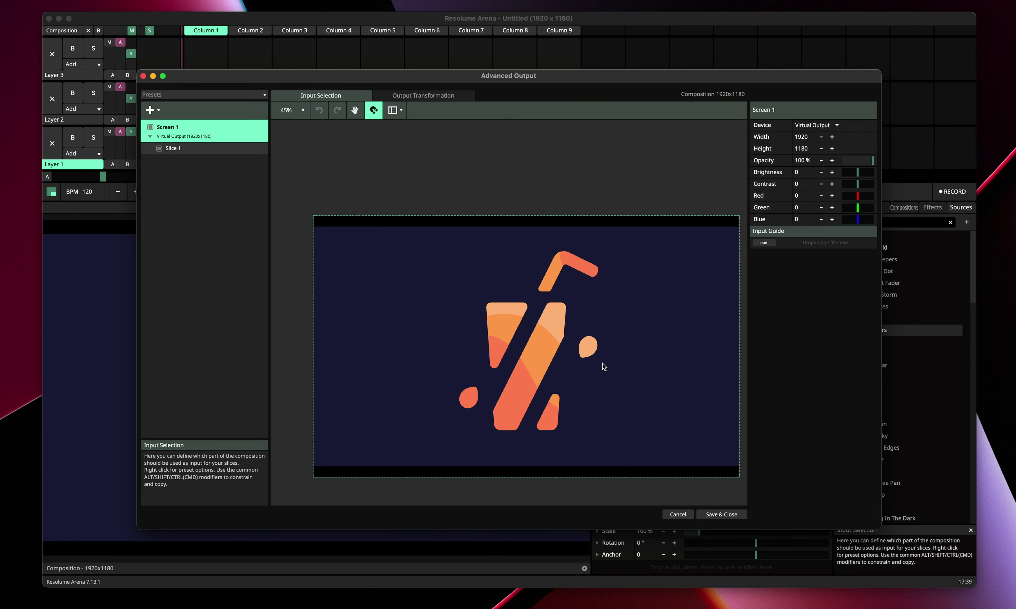
left_click(172, 148)
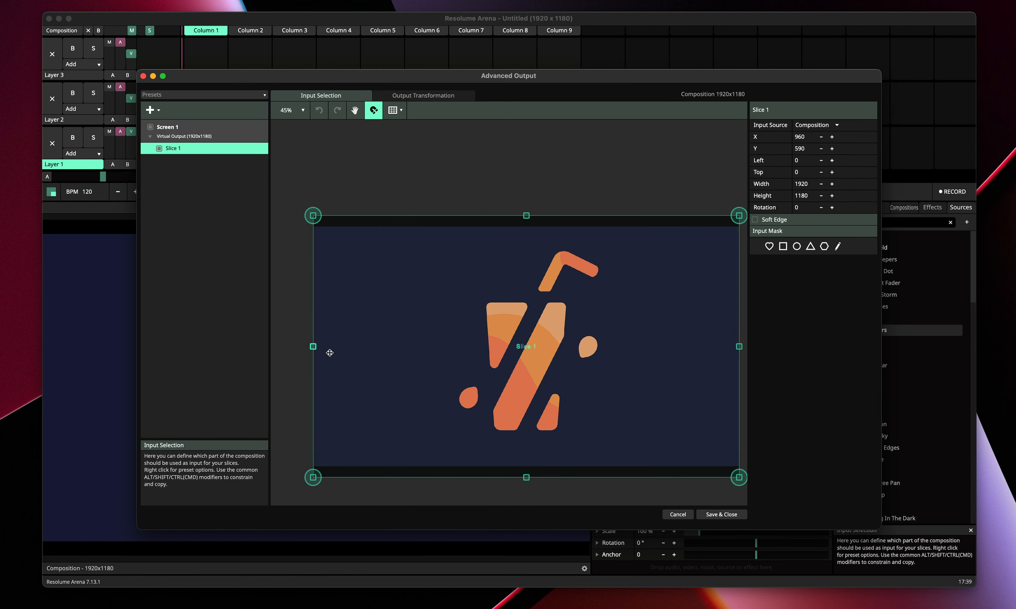
left_click(167, 126)
type("MainOutput")
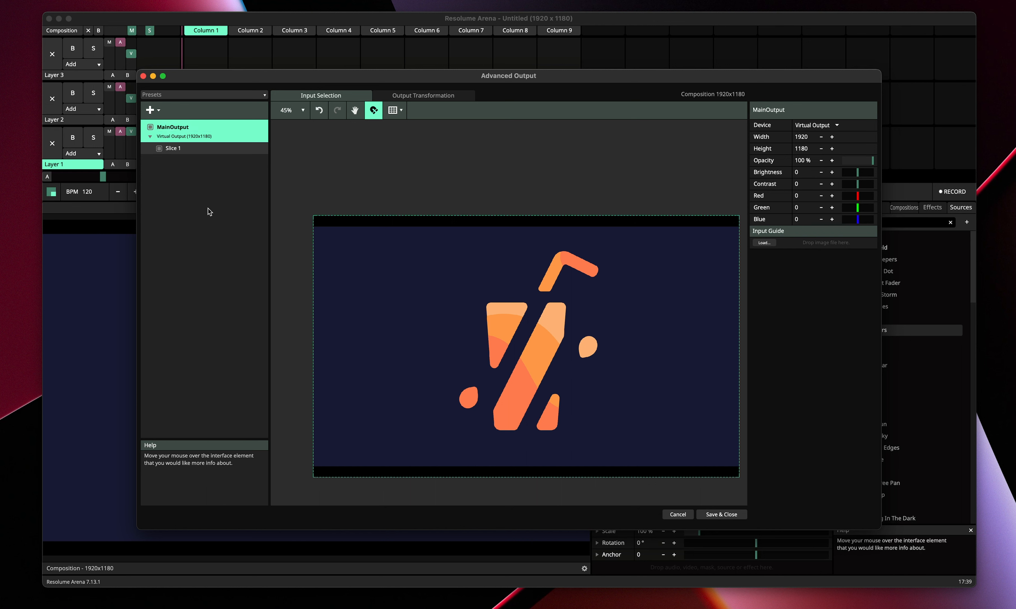
mouse_move(196, 141)
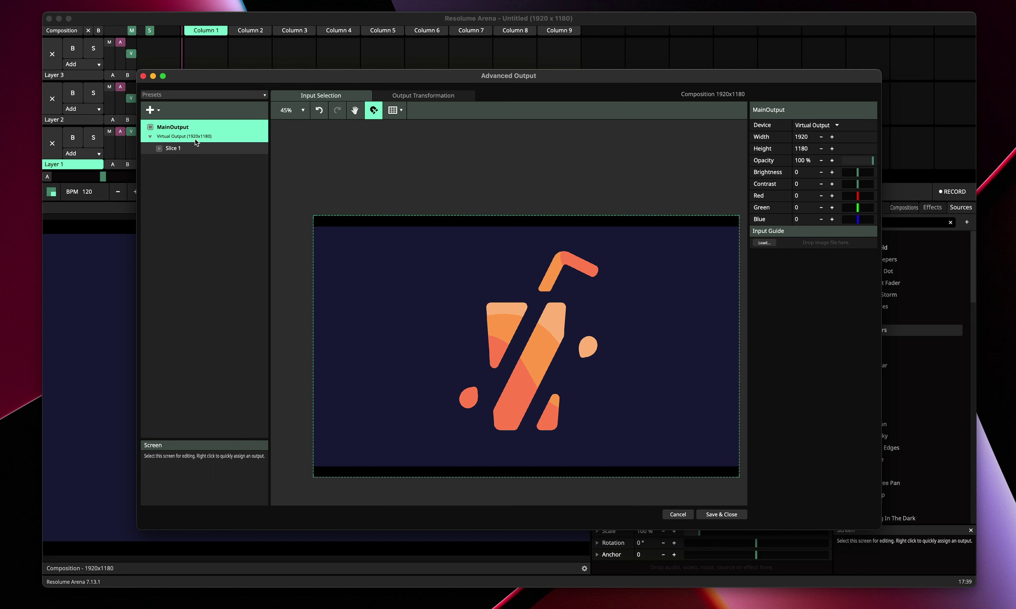
mouse_move(812, 149)
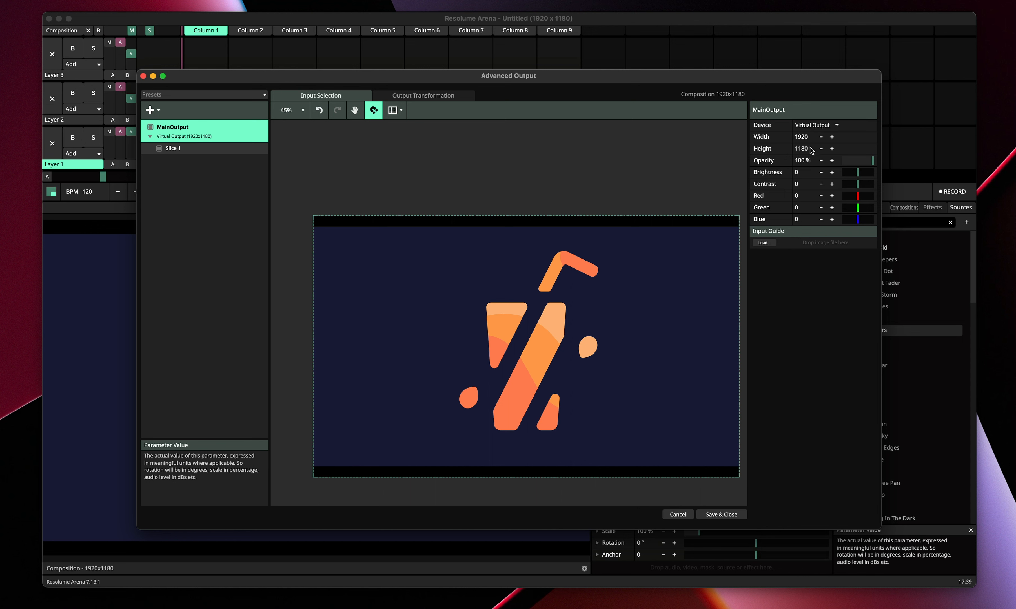
double_click(801, 148)
type("1080")
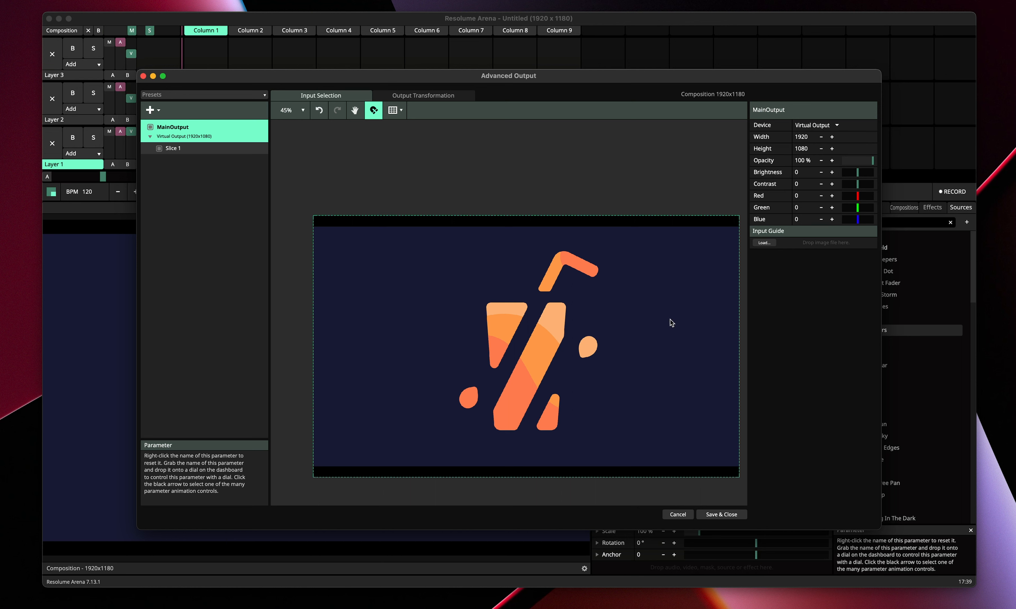
left_click(173, 148)
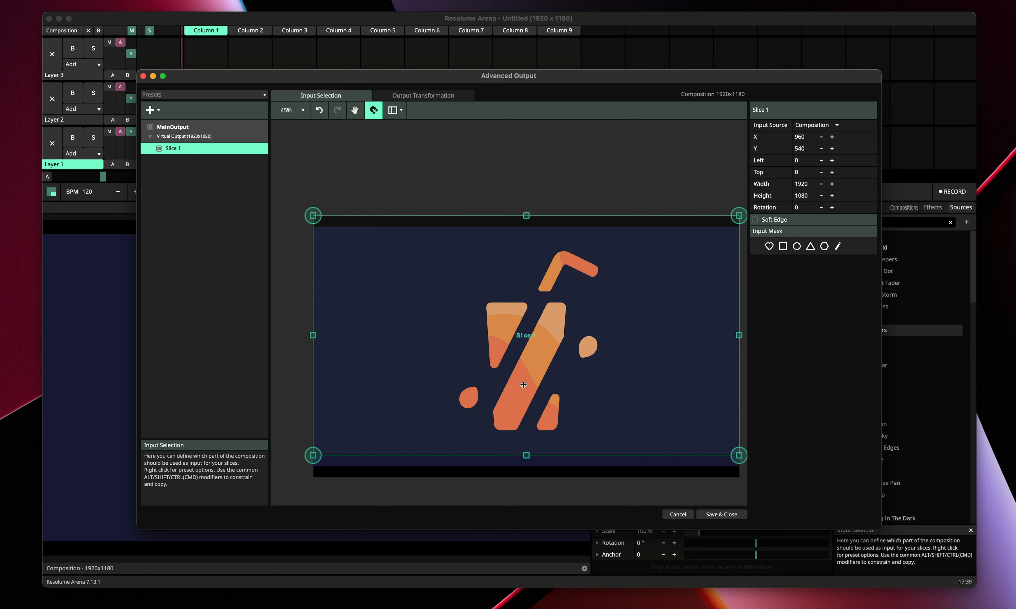
mouse_move(698, 336)
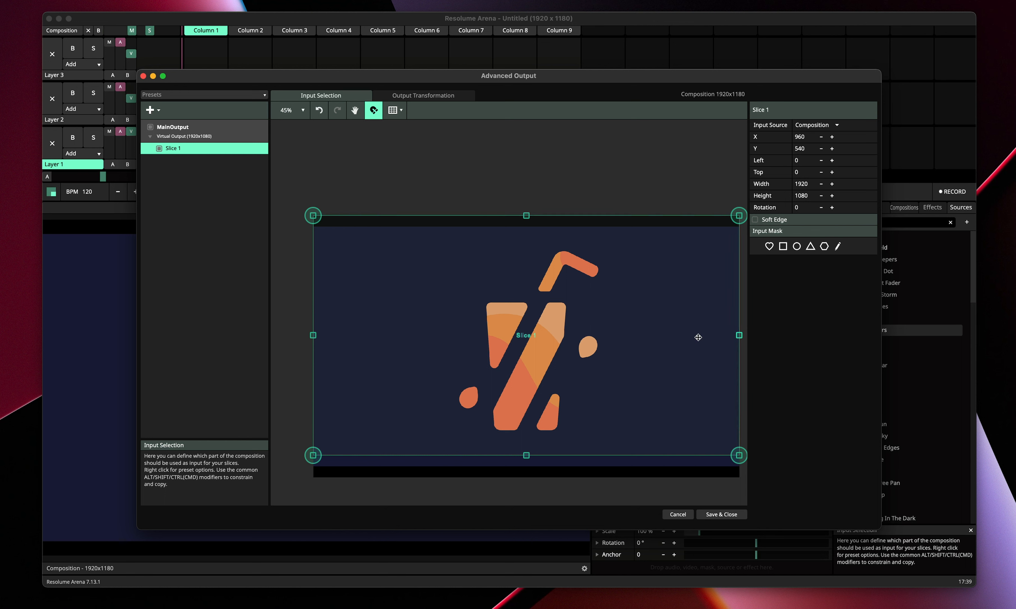
Fit Slice 1 to the MainOutput screen in Output Transformation and return to Input Selection
left_click(423, 95)
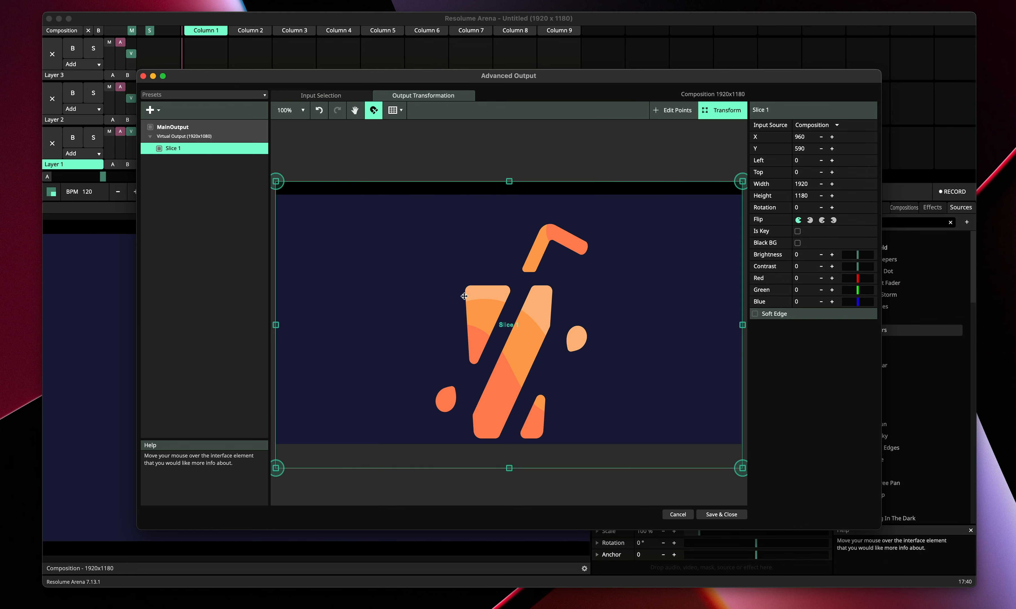
left_click(194, 136)
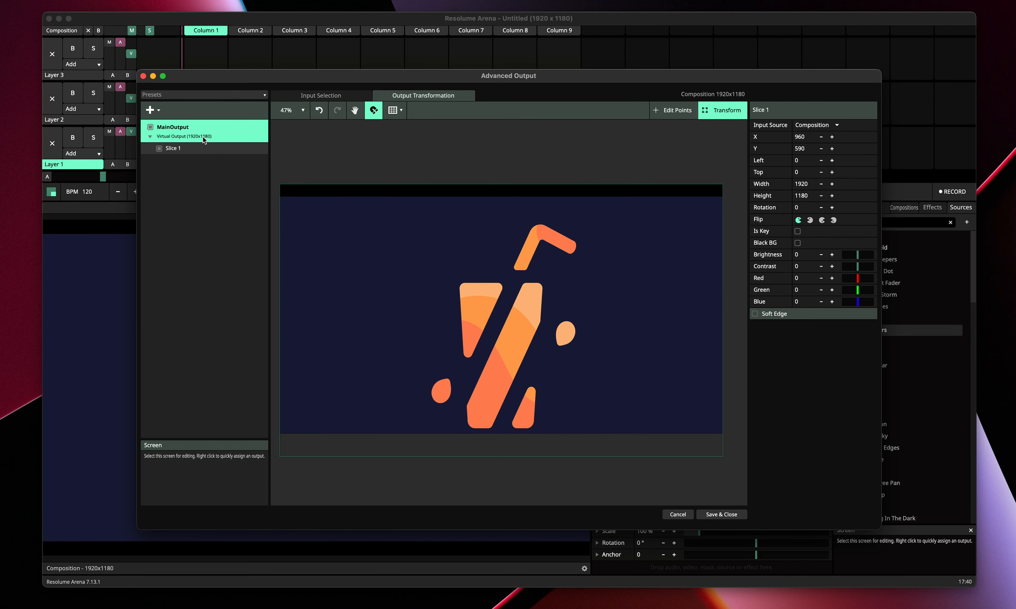
left_click(173, 147)
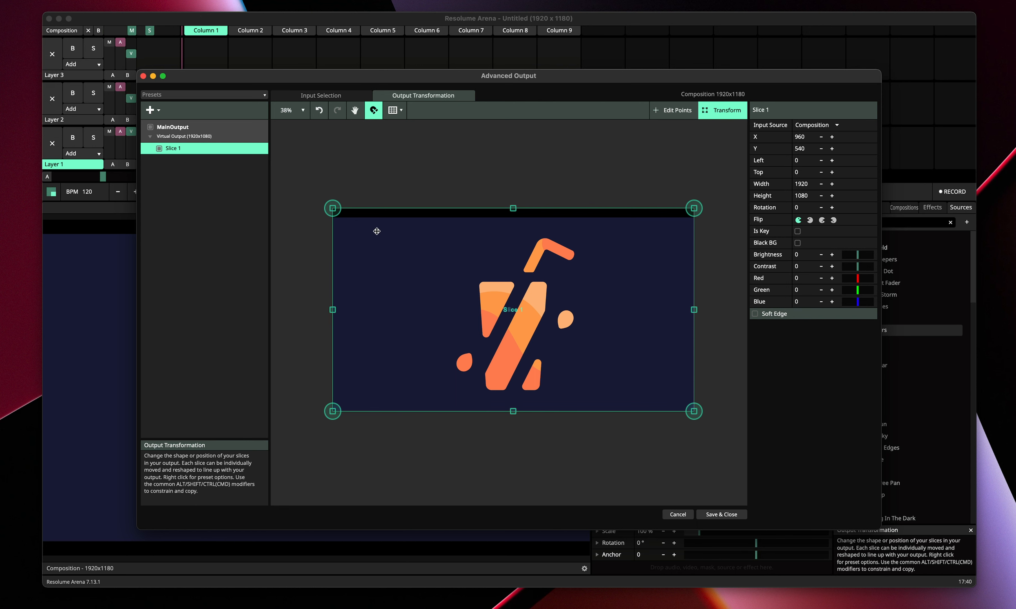
mouse_move(320, 96)
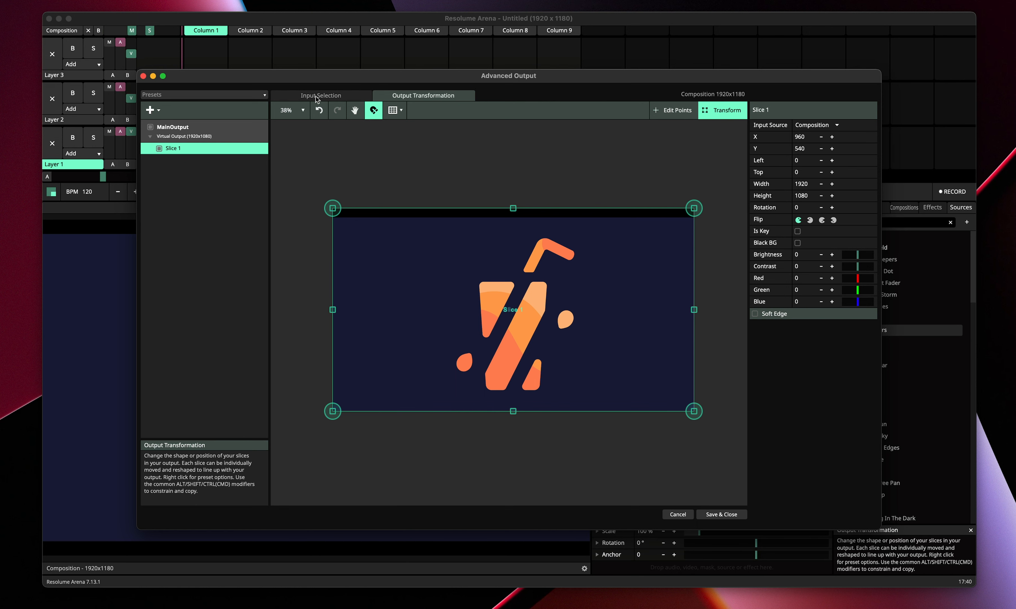
left_click(320, 95)
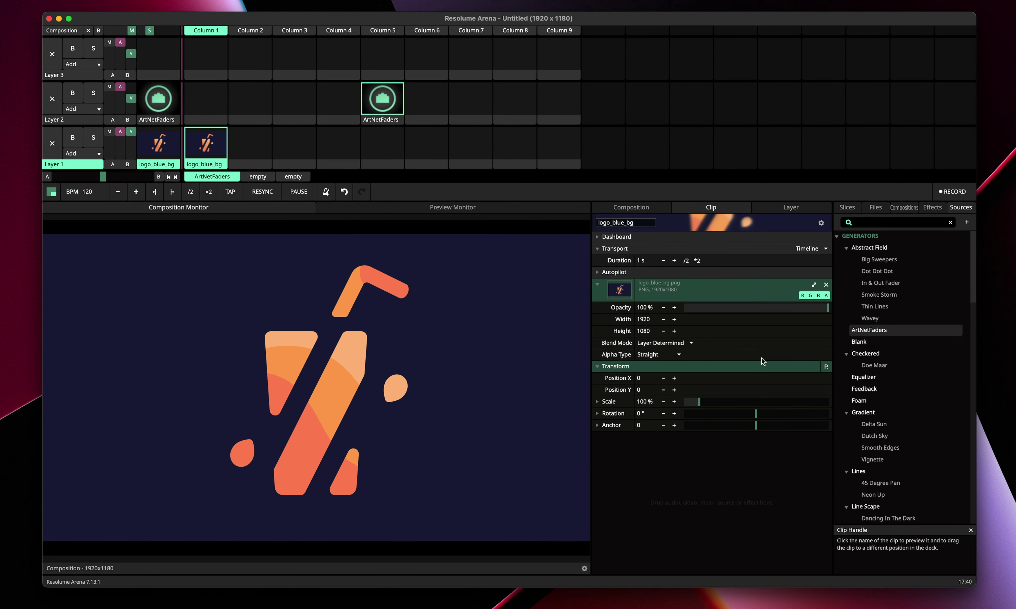
Drag Slice 1 onto the logo_blue_bg clip to add a Slice Transform
left_click(848, 206)
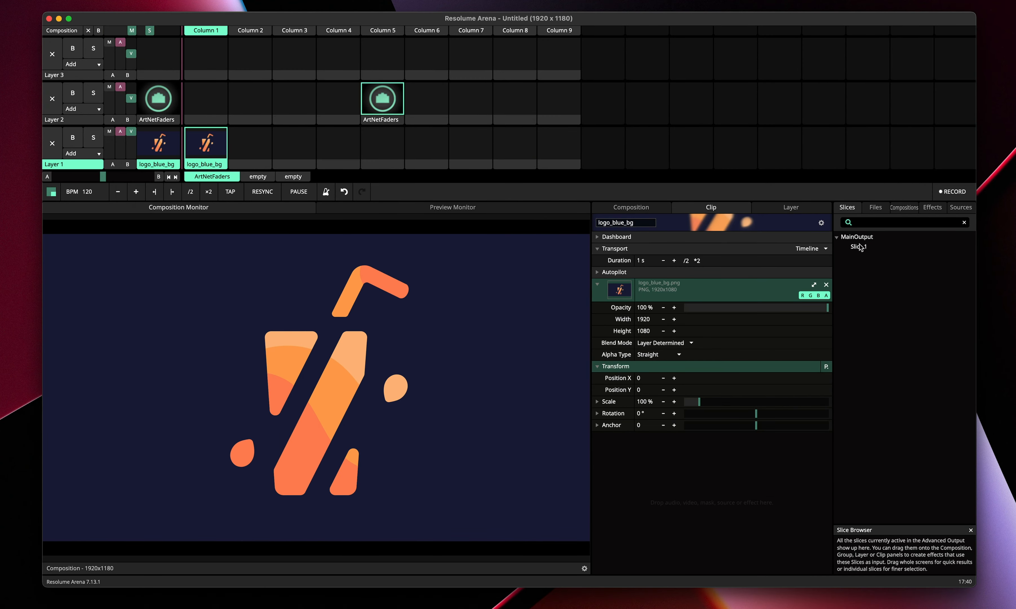
left_click(858, 247)
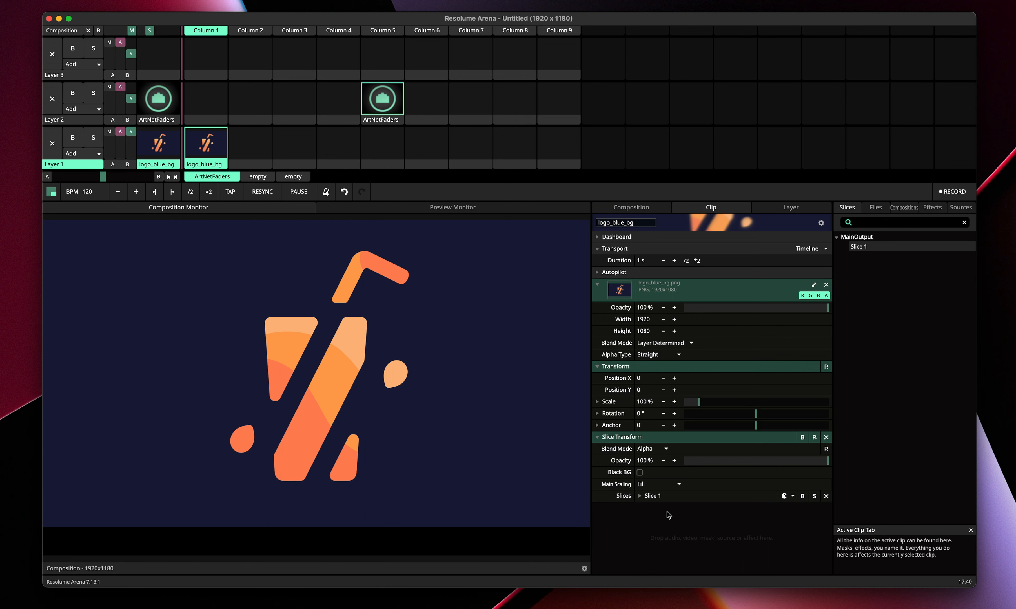
mouse_move(294, 532)
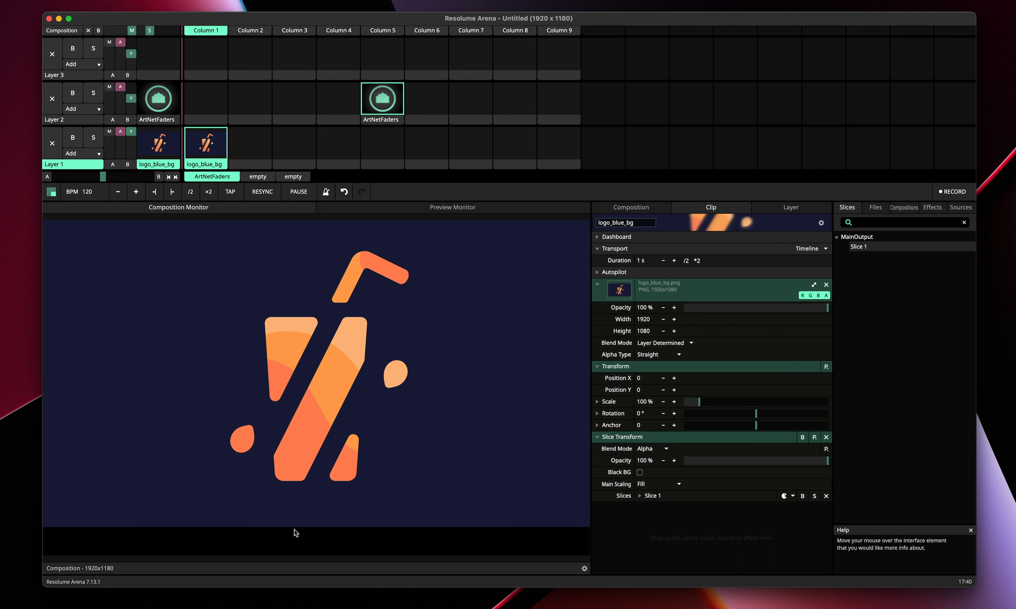
mouse_move(83, 394)
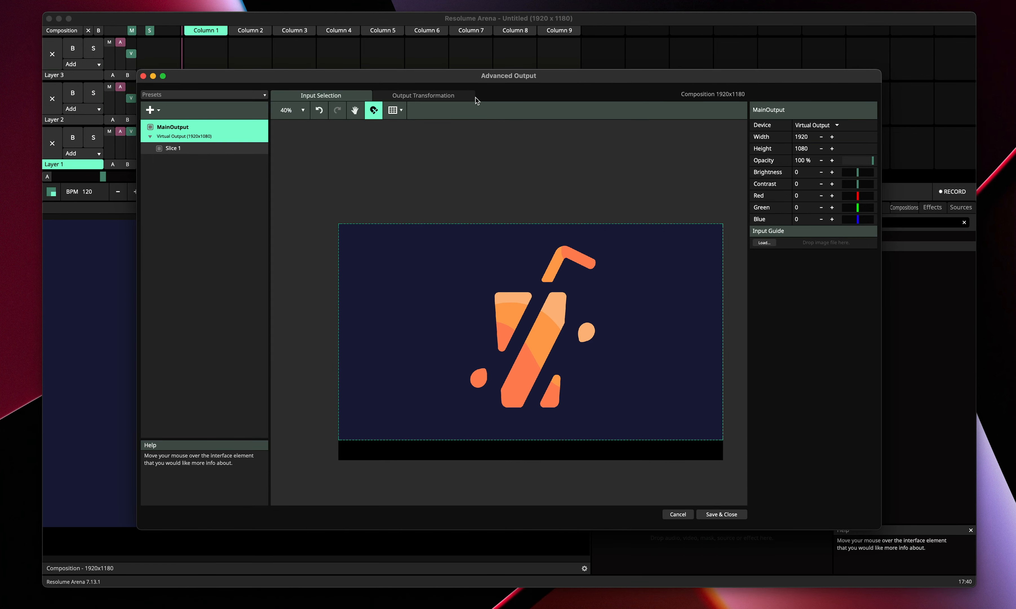
Add a DMX Lumiverse to the output setup and open its LED 16 fixture for editing
left_click(423, 96)
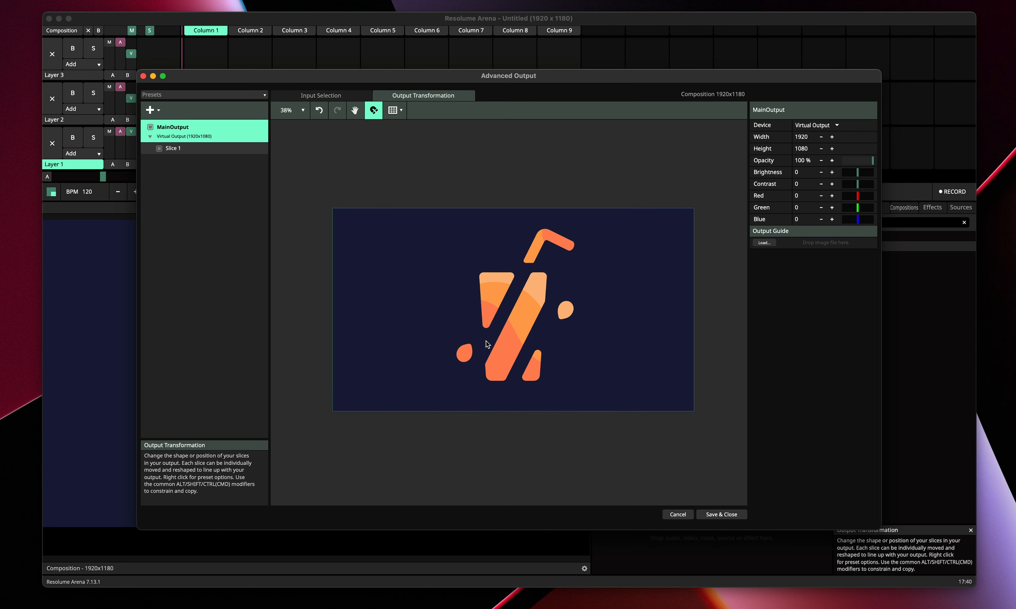
mouse_move(532, 315)
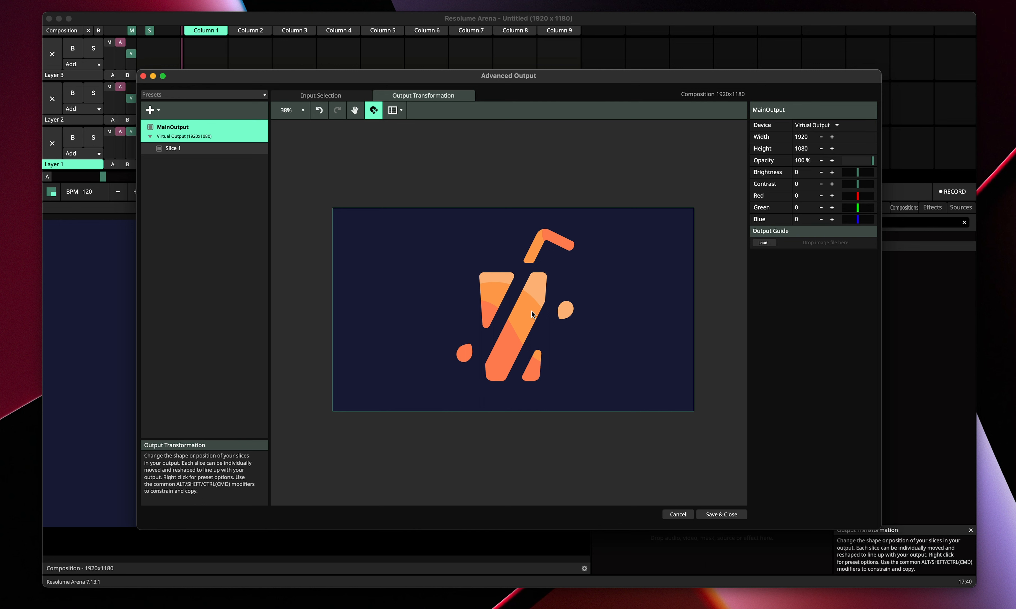
mouse_move(291, 103)
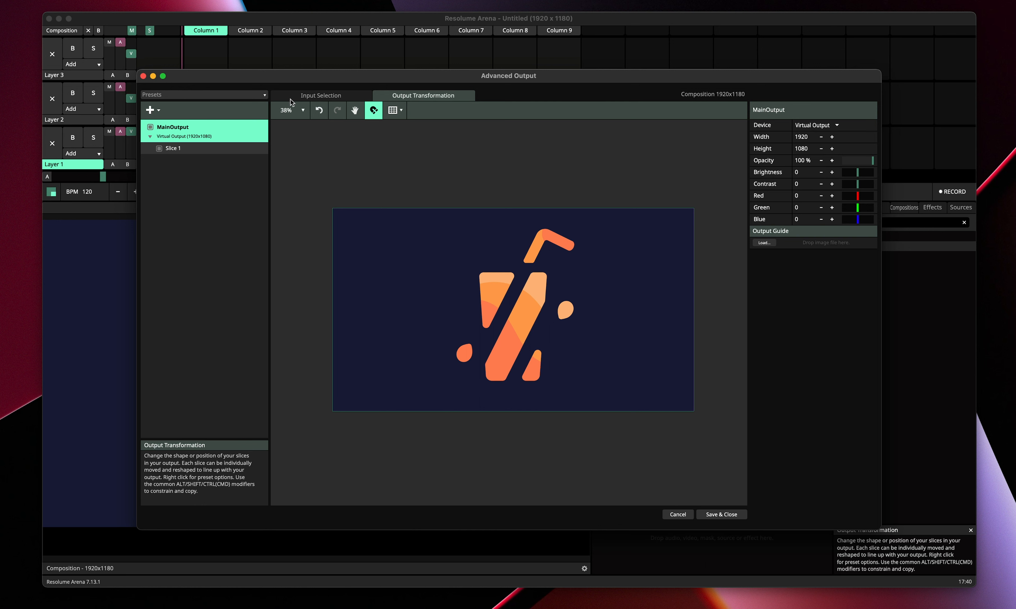
left_click(320, 95)
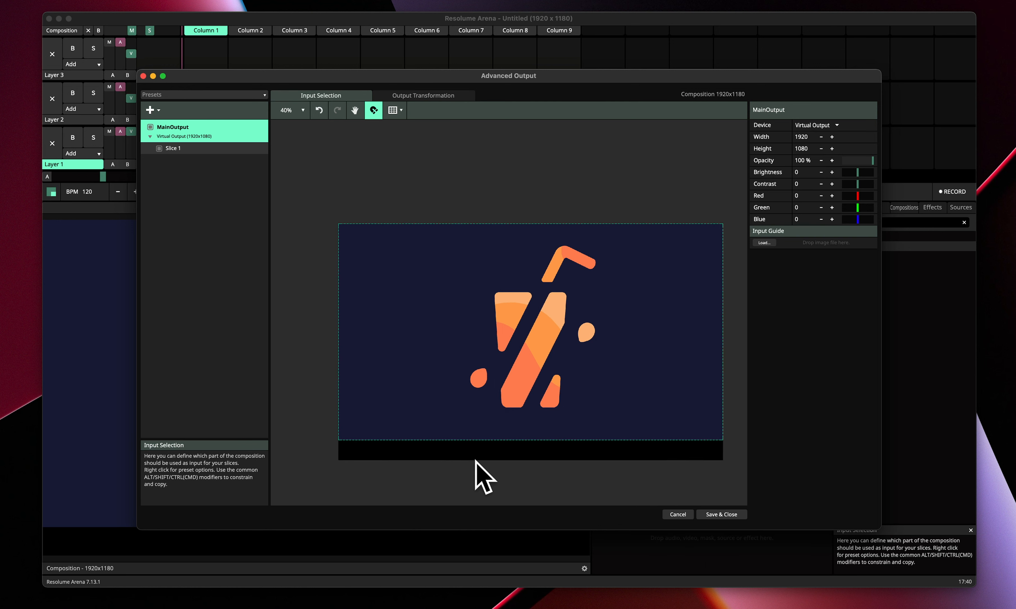
mouse_move(226, 197)
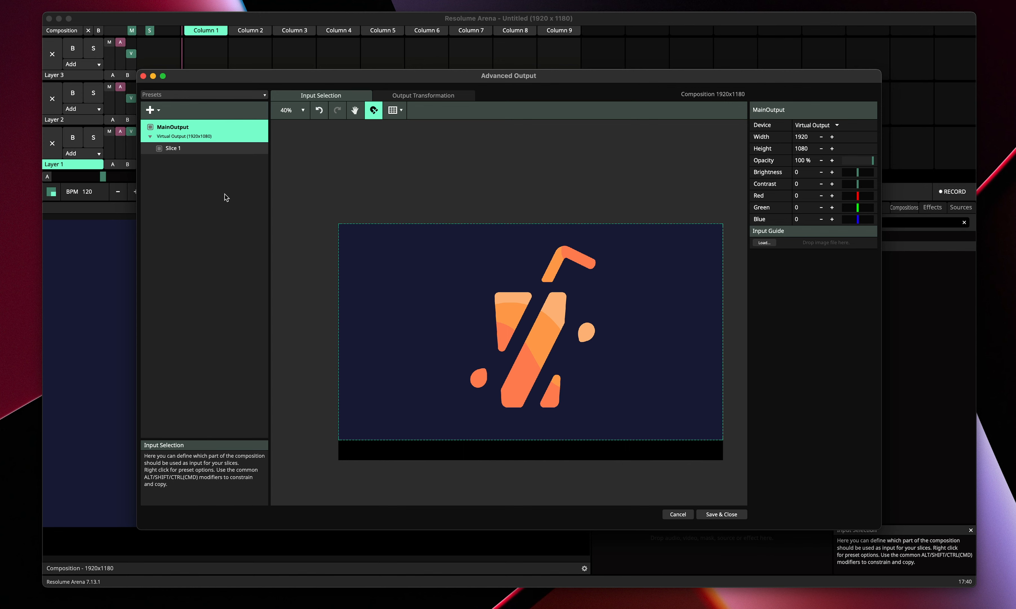
left_click(150, 109)
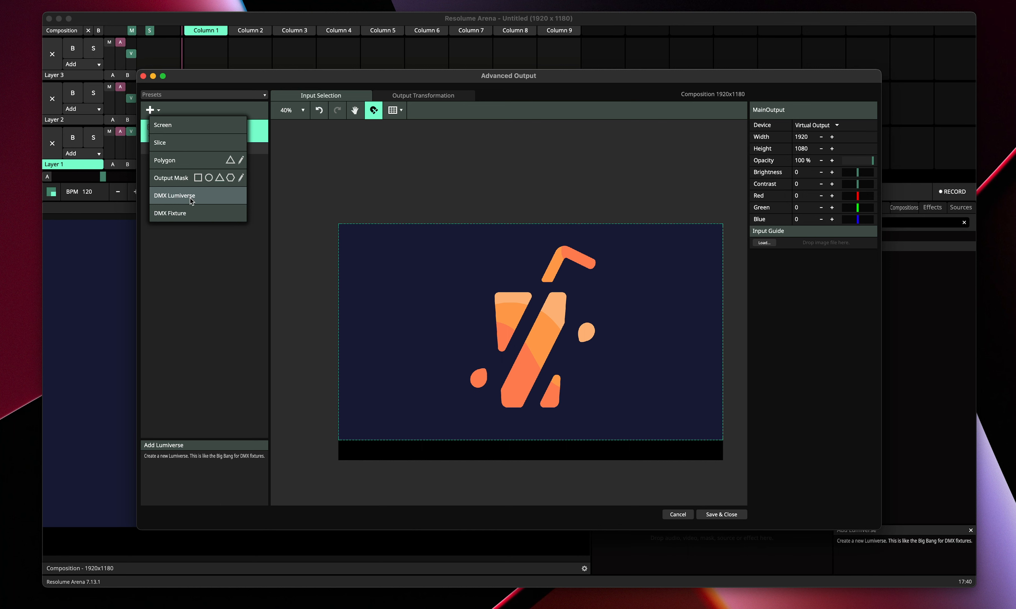
left_click(174, 195)
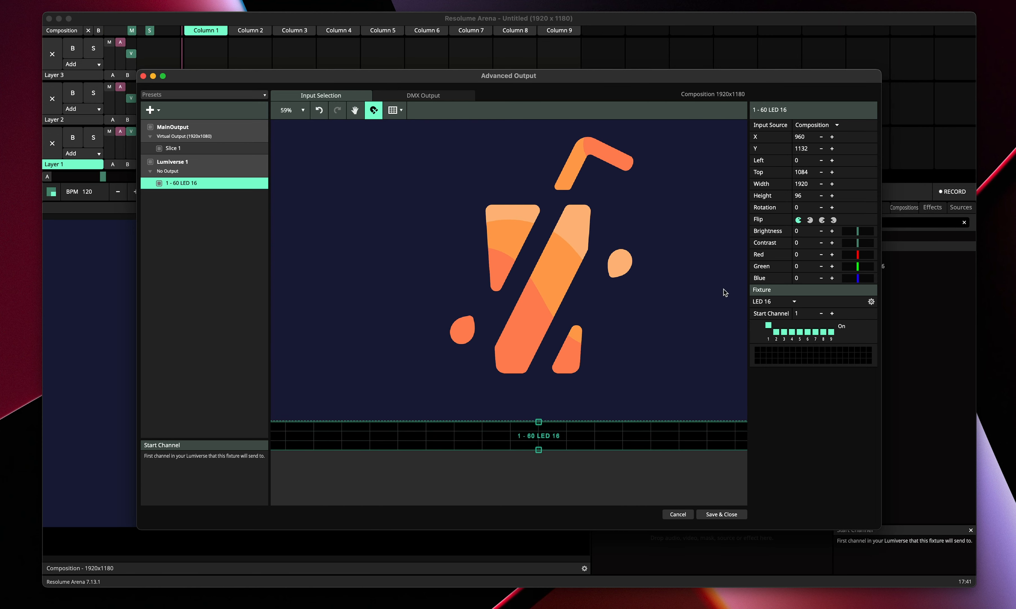
mouse_move(888, 302)
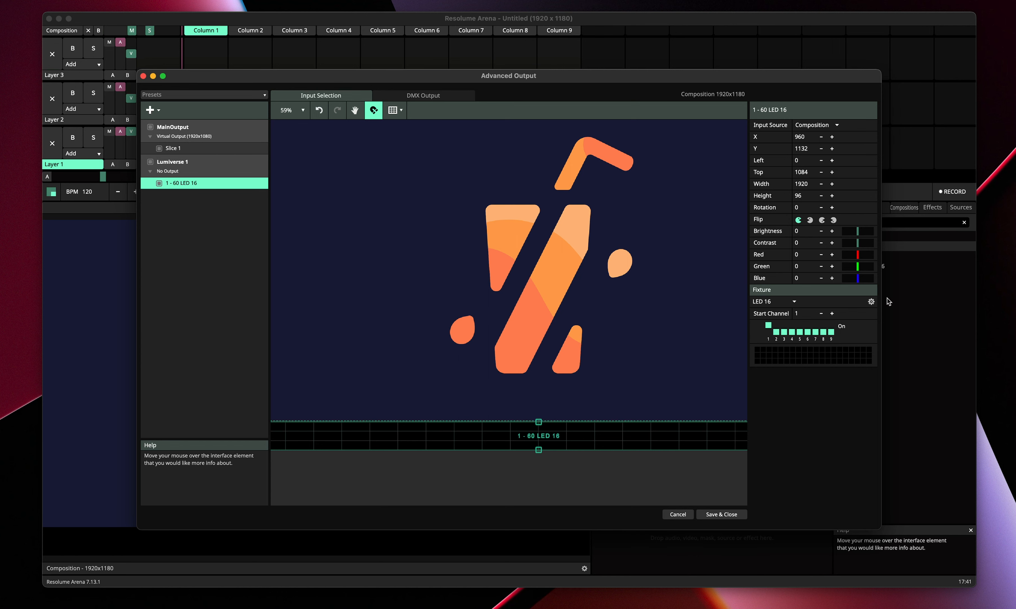
left_click(871, 302)
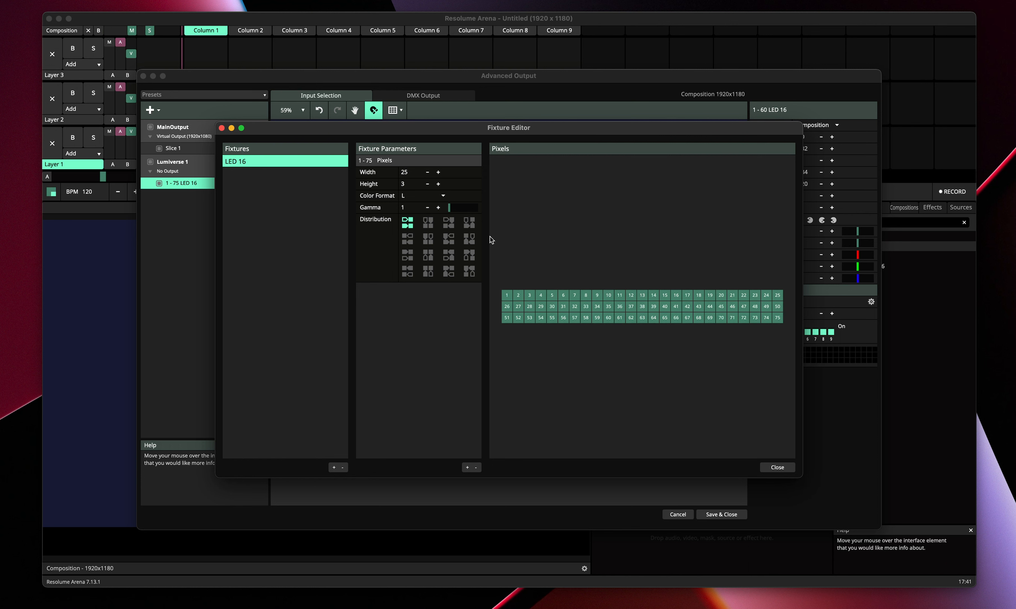
mouse_move(446, 195)
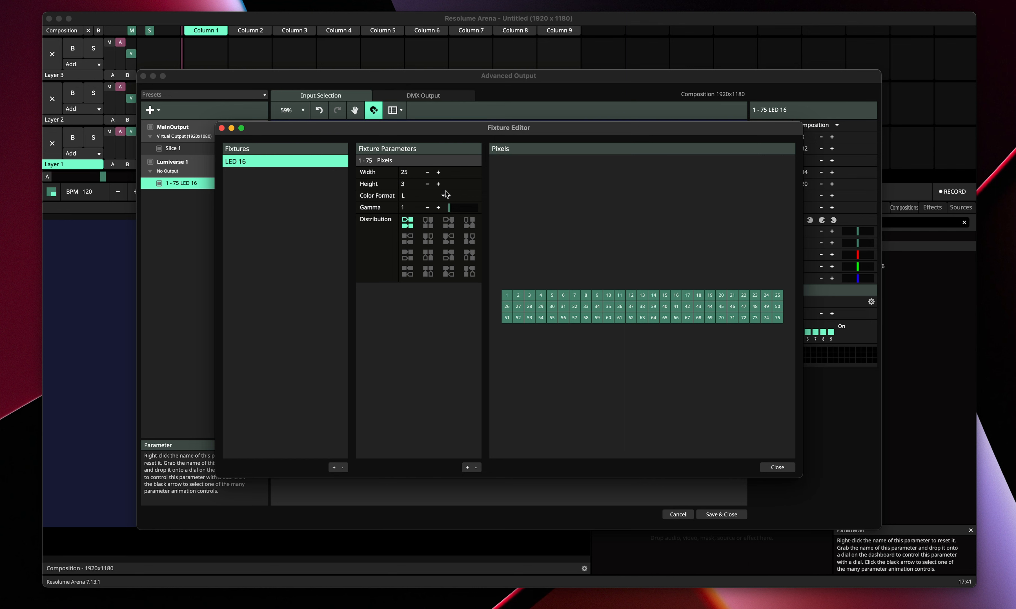
Make the LED 16 fixture one row high with colour format L after trying RGB
left_click(427, 184)
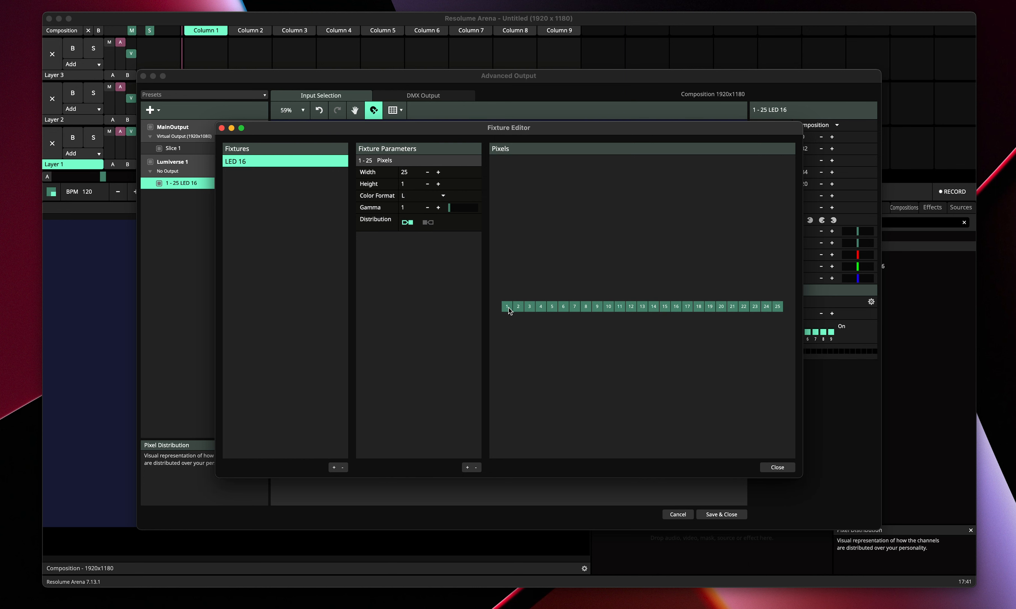
mouse_move(608, 297)
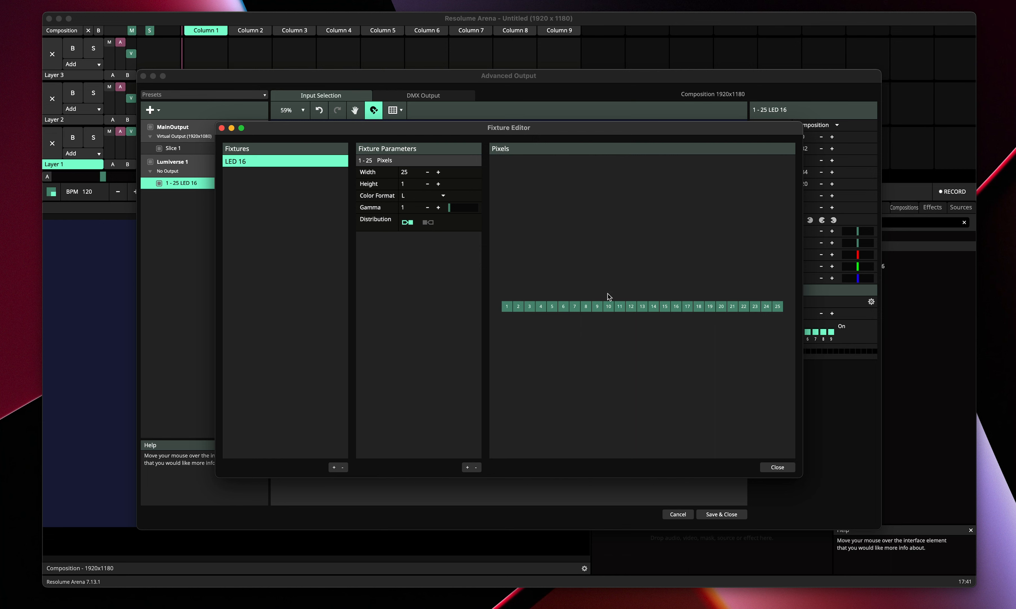
mouse_move(427, 223)
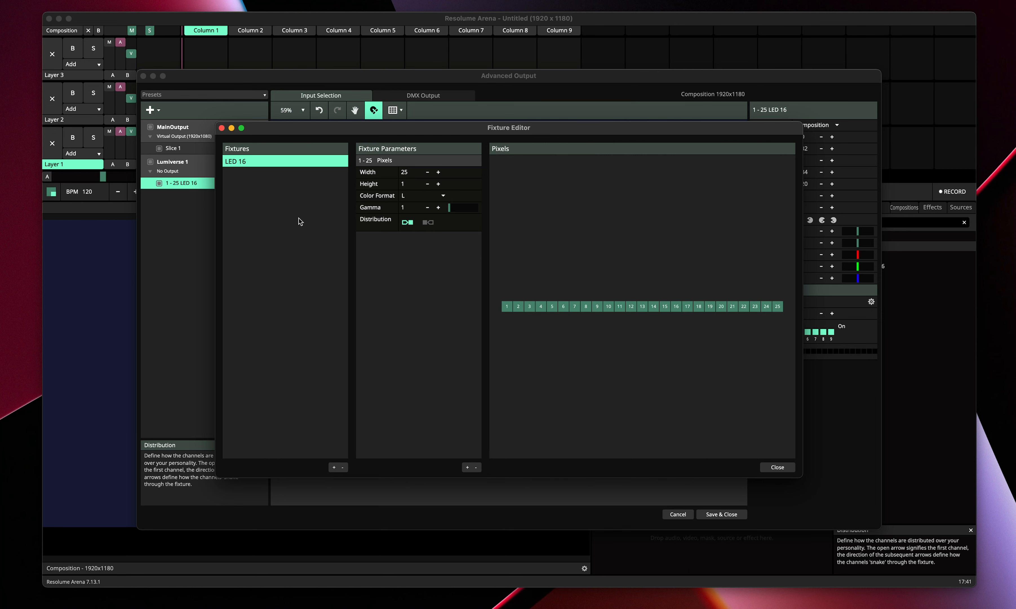
mouse_move(407, 222)
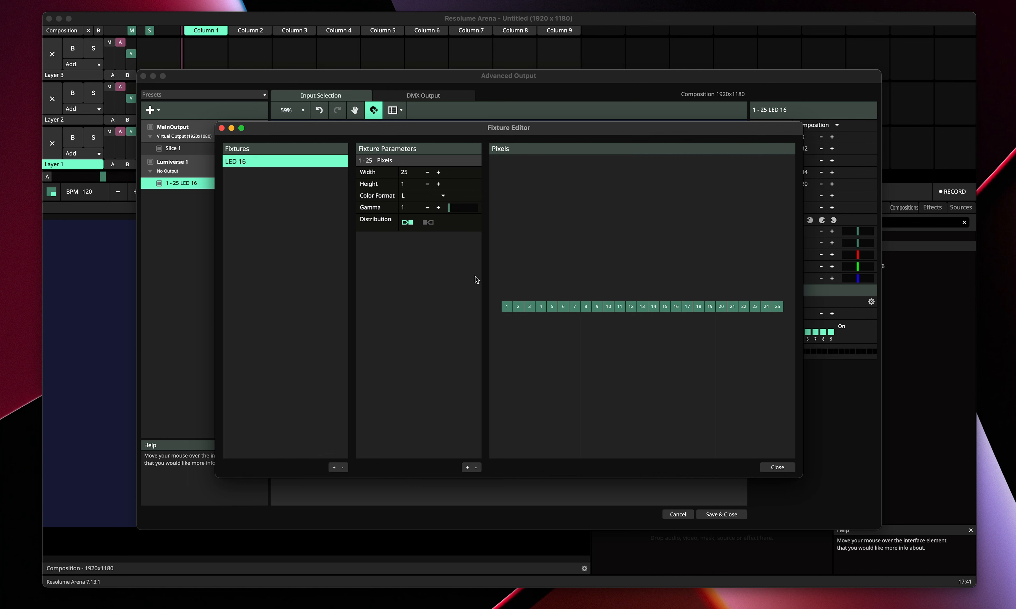
mouse_move(405, 210)
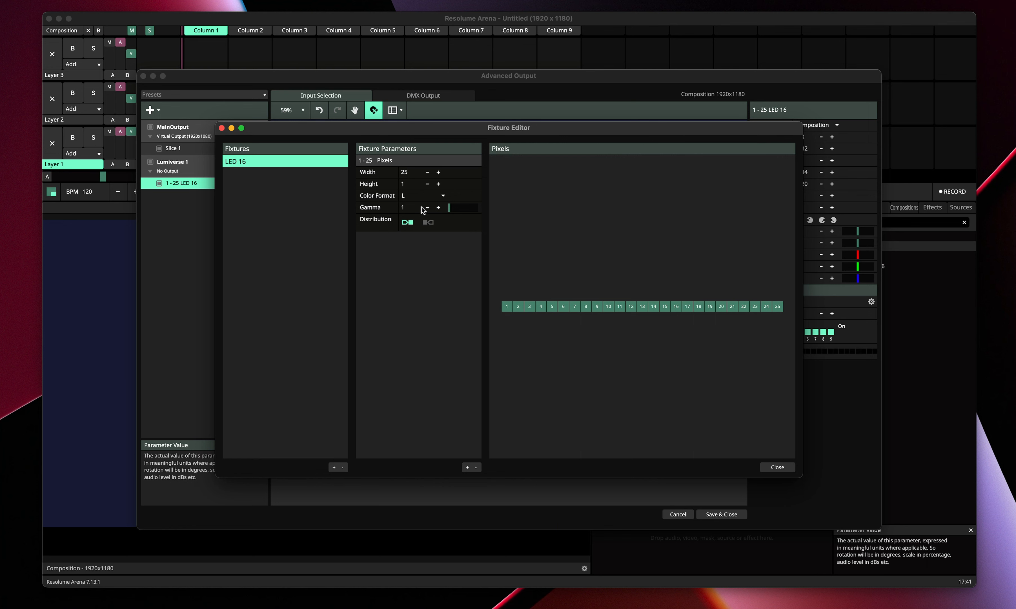
left_click(423, 195)
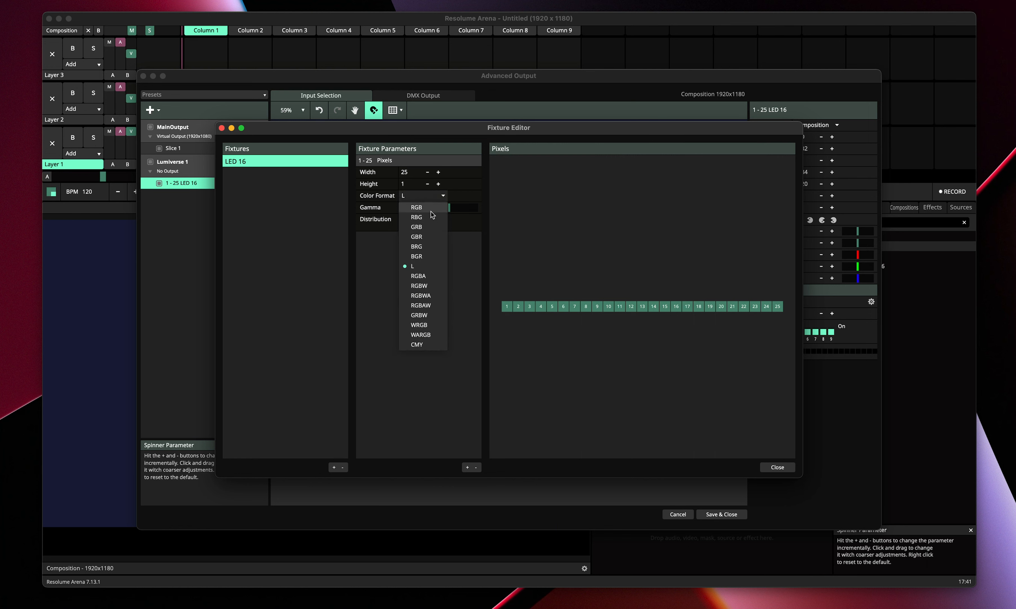
mouse_move(379, 203)
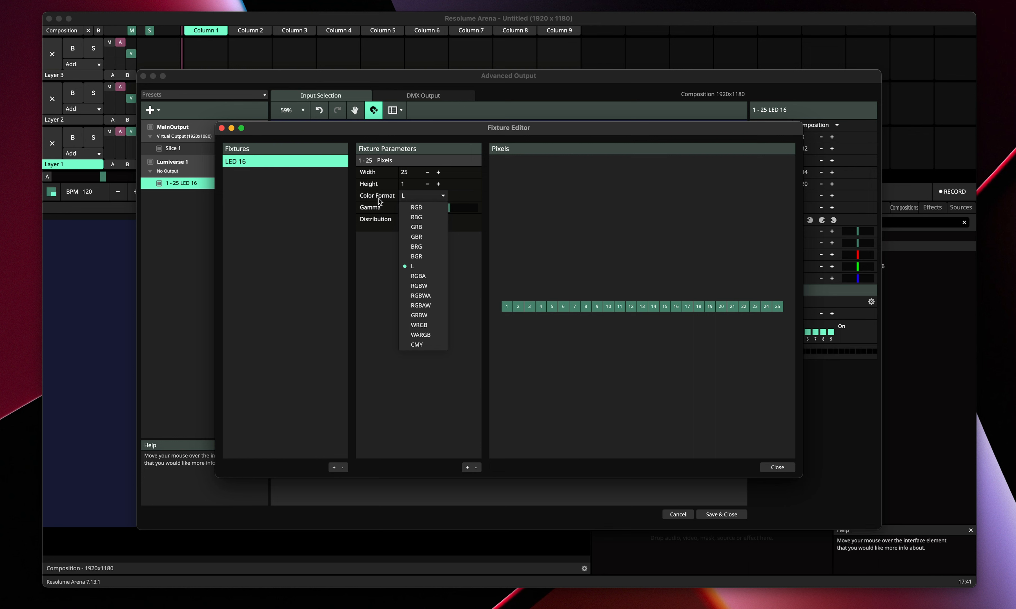
mouse_move(429, 266)
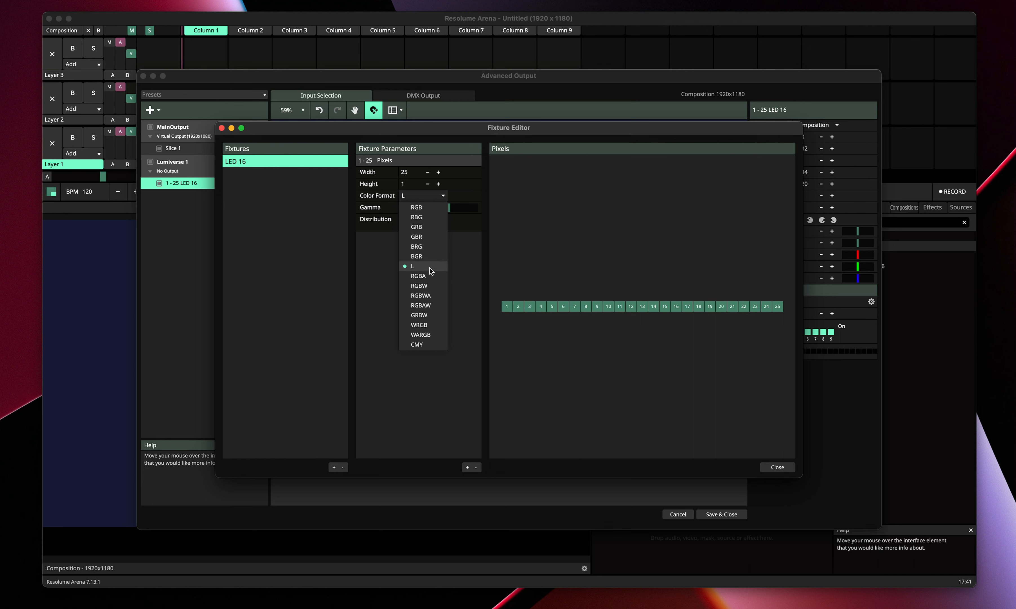
mouse_move(434, 215)
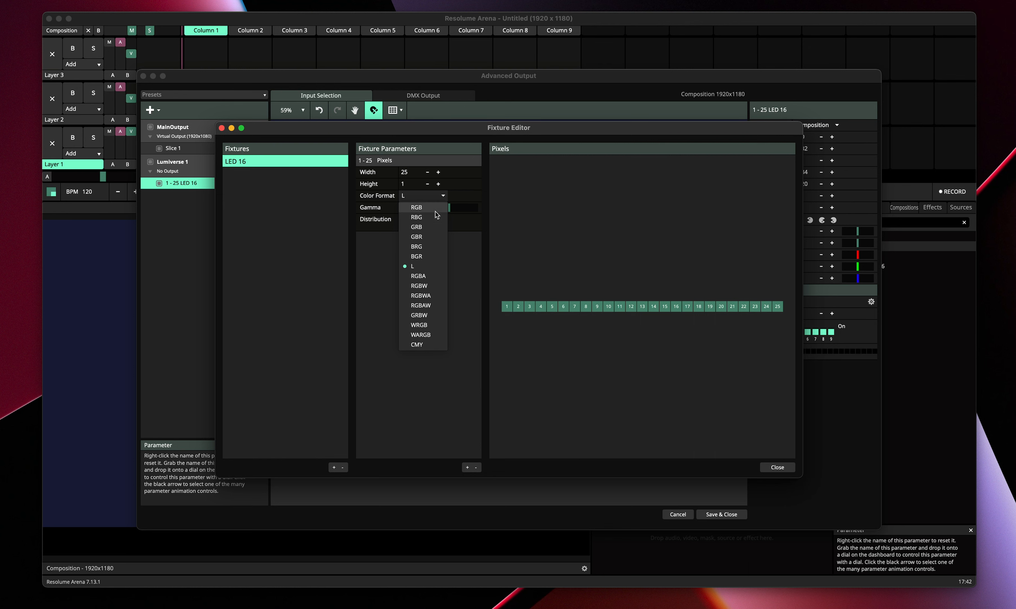
left_click(416, 207)
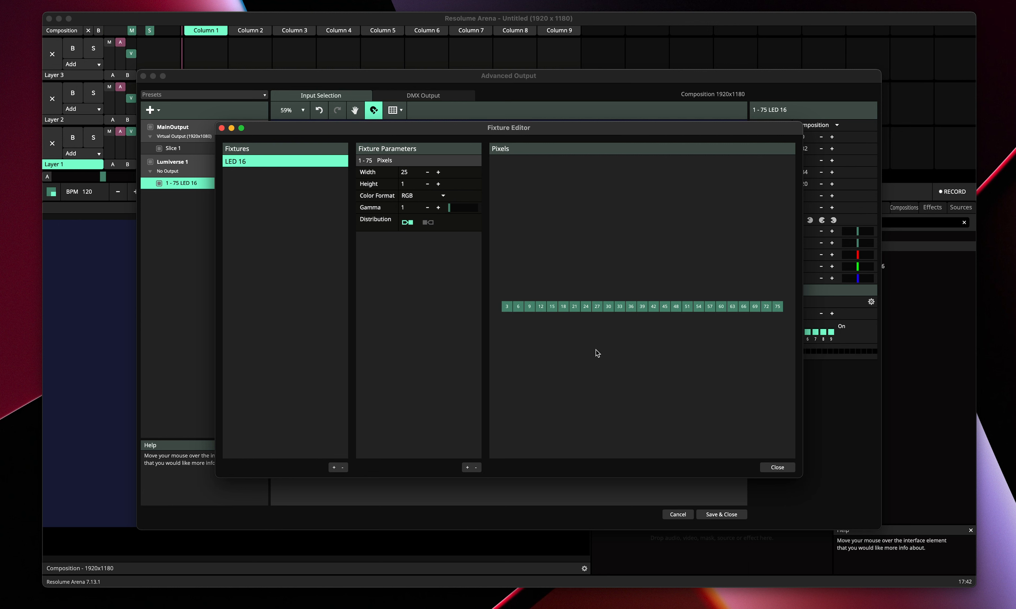
left_click(423, 195)
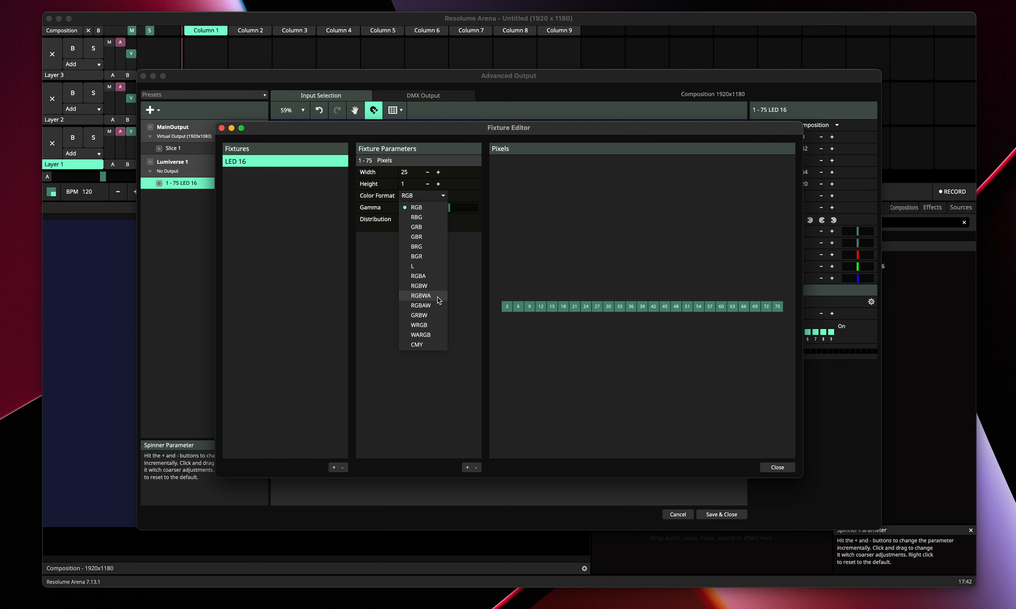
left_click(412, 266)
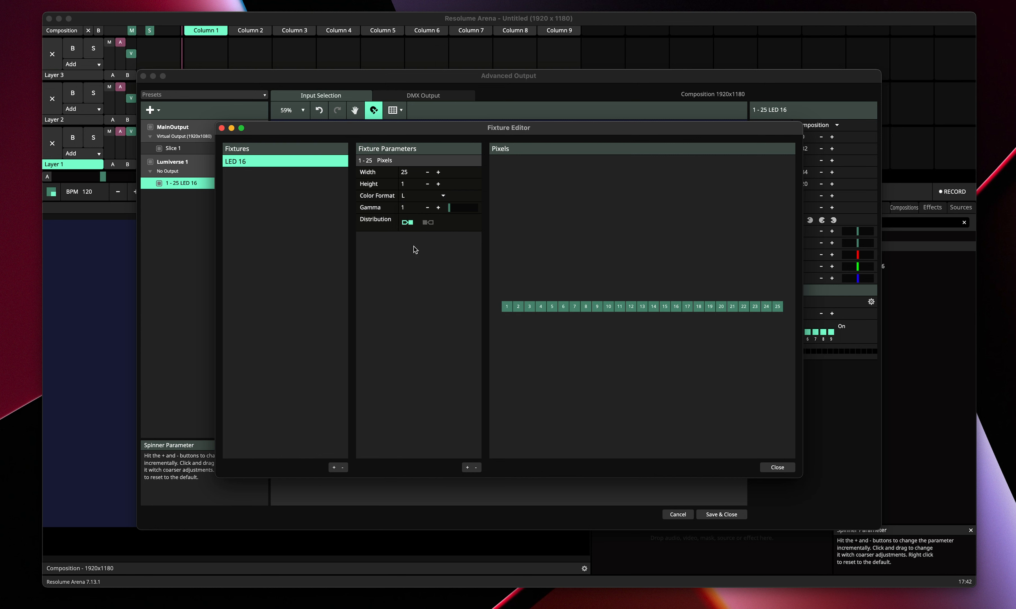
mouse_move(402, 186)
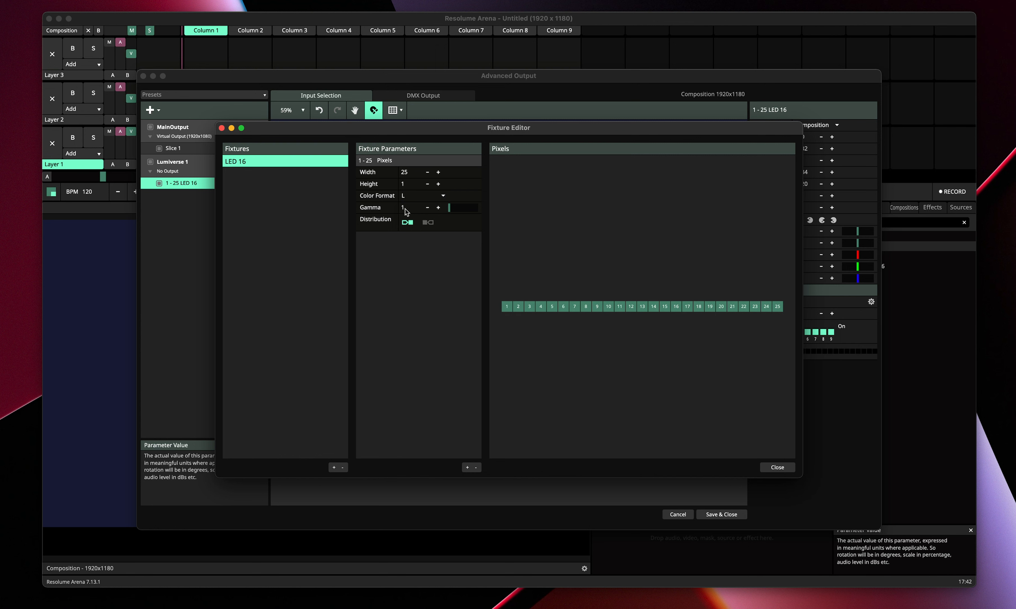
Close the Fixture Editor and save the output setup back to the composition
left_click(775, 467)
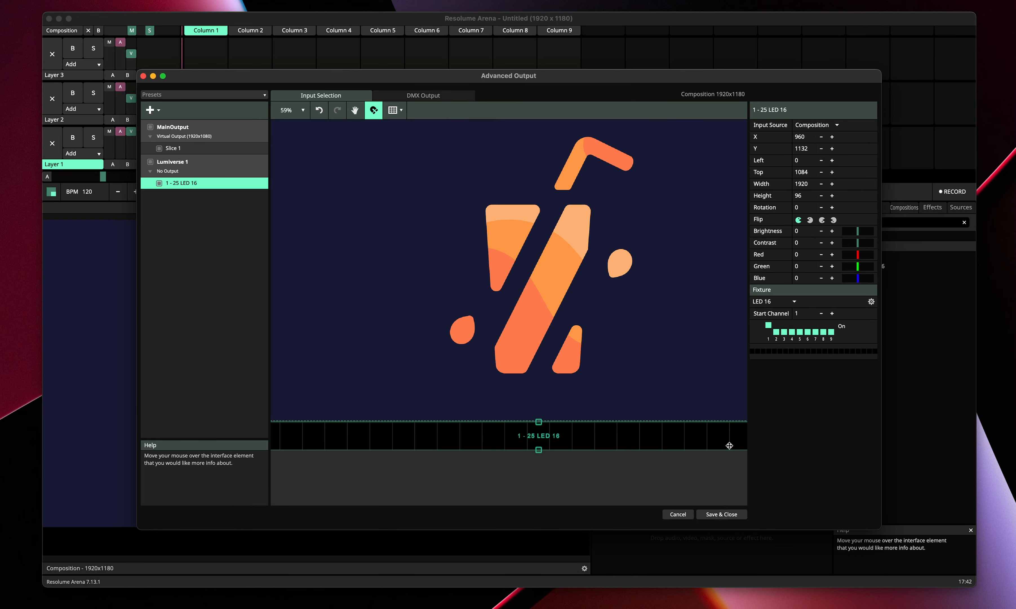
left_click(721, 514)
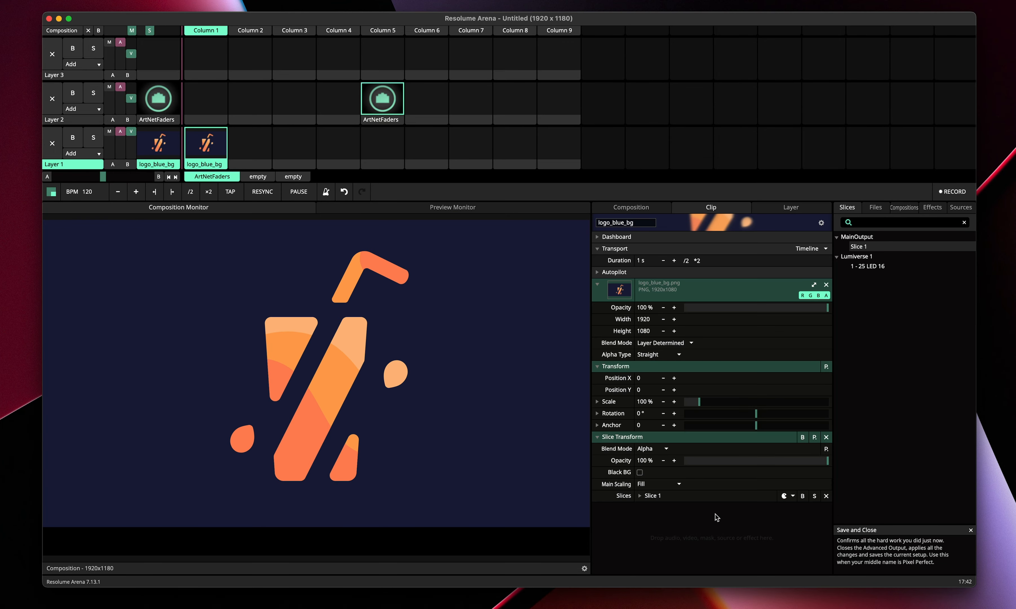
mouse_move(376, 115)
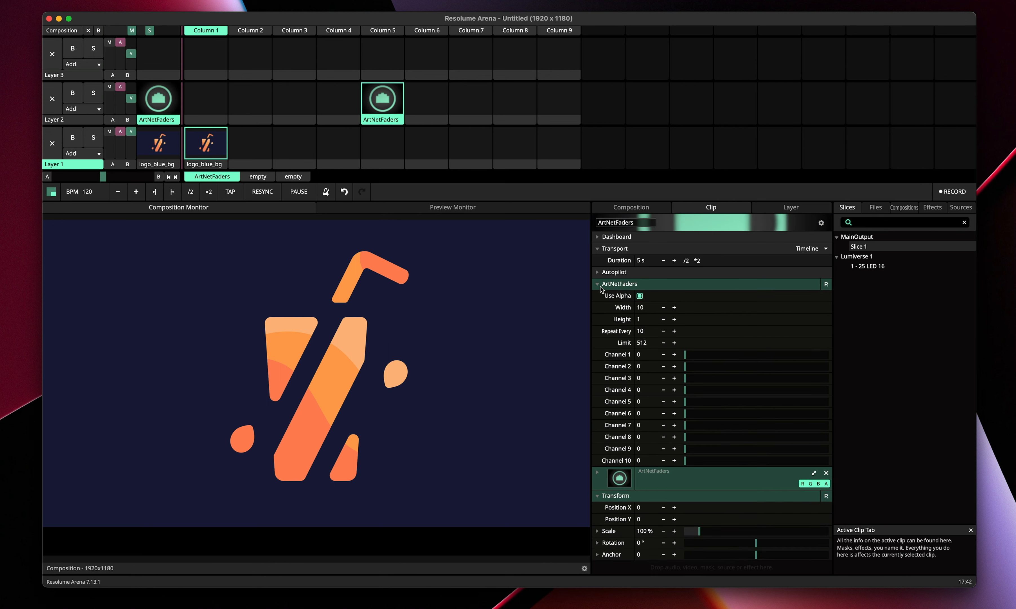
Set the ArtNetFaders Width to 25 and Repeat Every to 512 in the Clip panel
left_click(598, 284)
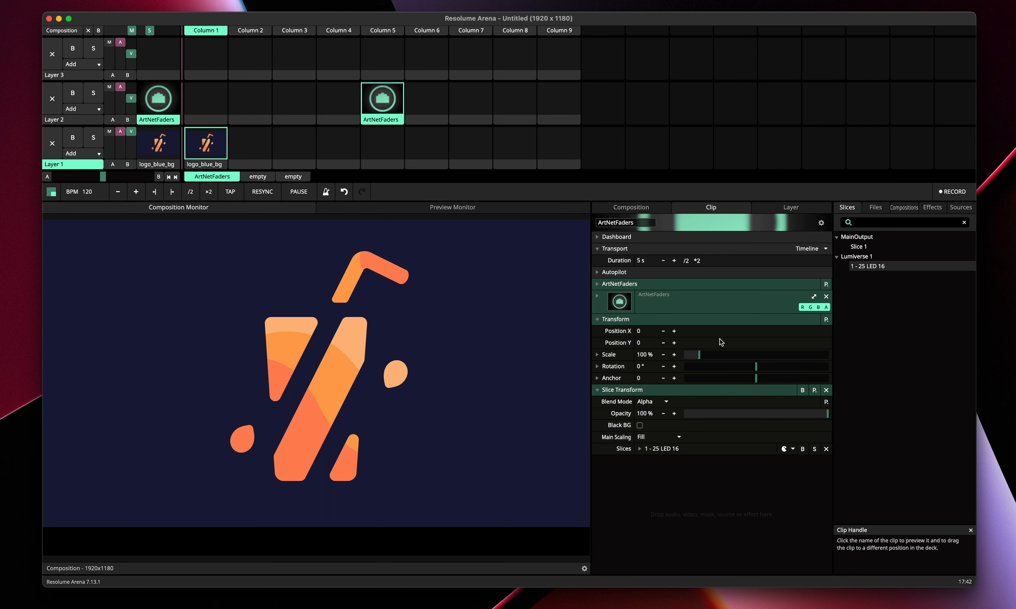
left_click(597, 284)
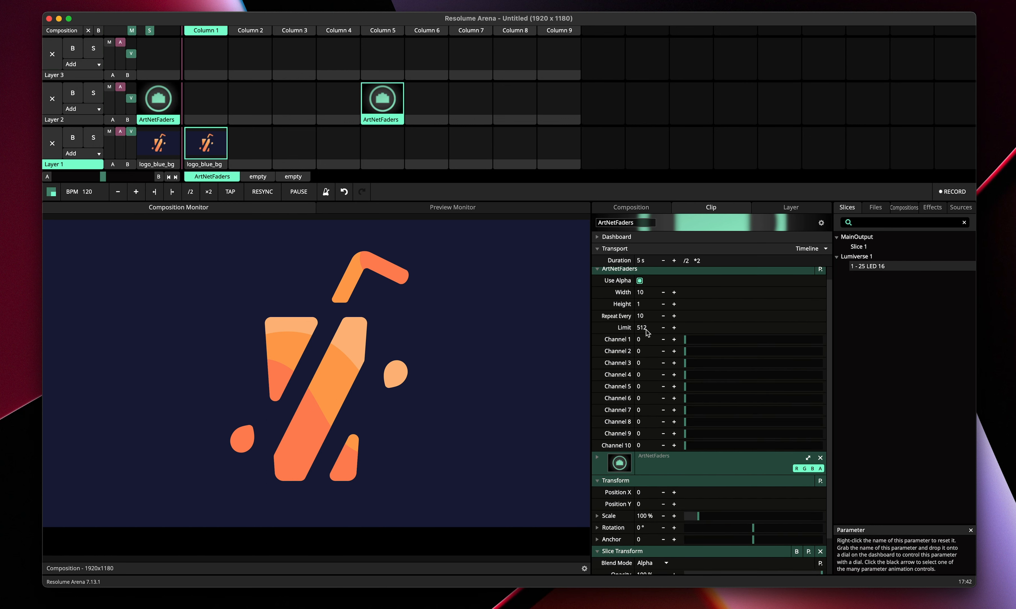
left_click(644, 315)
type("512")
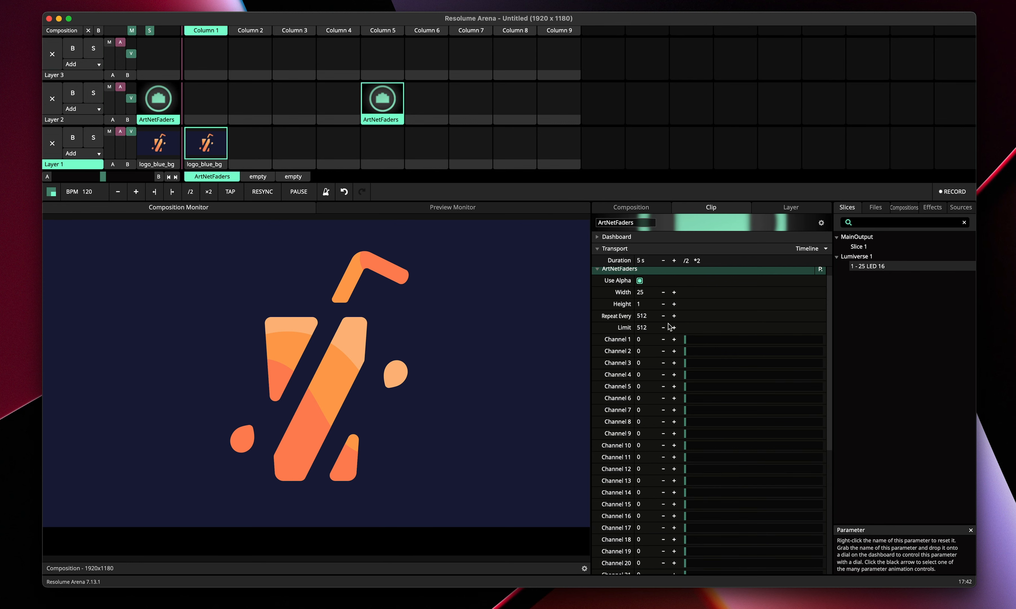
mouse_move(301, 182)
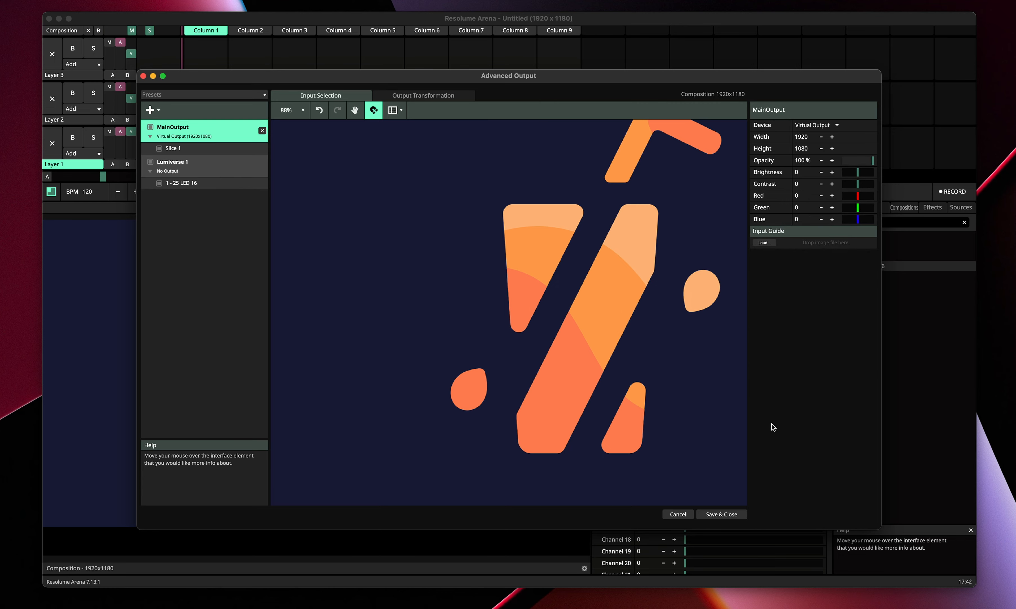
Check the LED 16 slice fixture, then raise Channels 1–6 to light the leftmost pixels in the preview
left_click(183, 183)
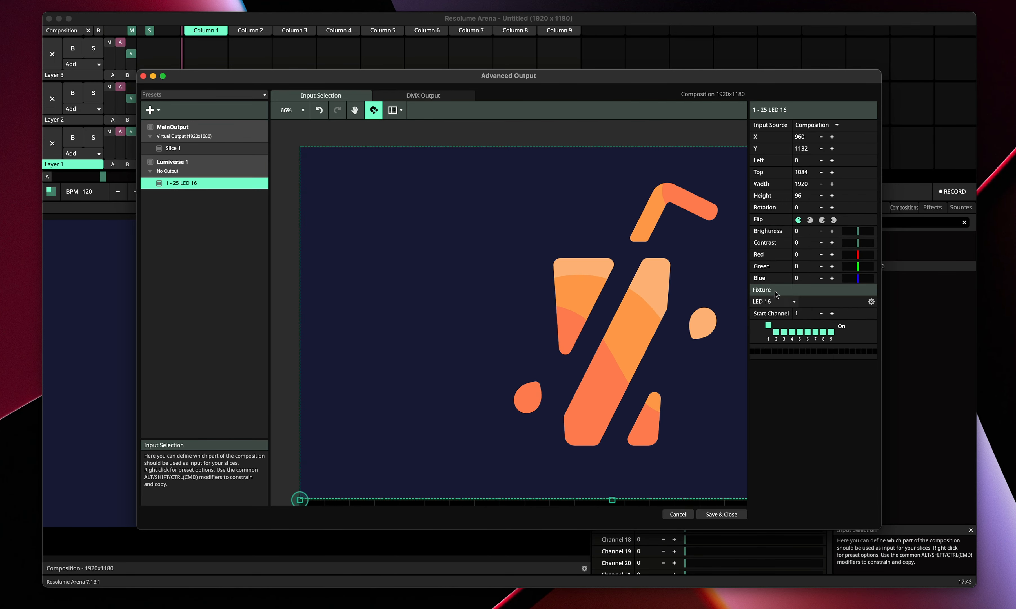
left_click(871, 302)
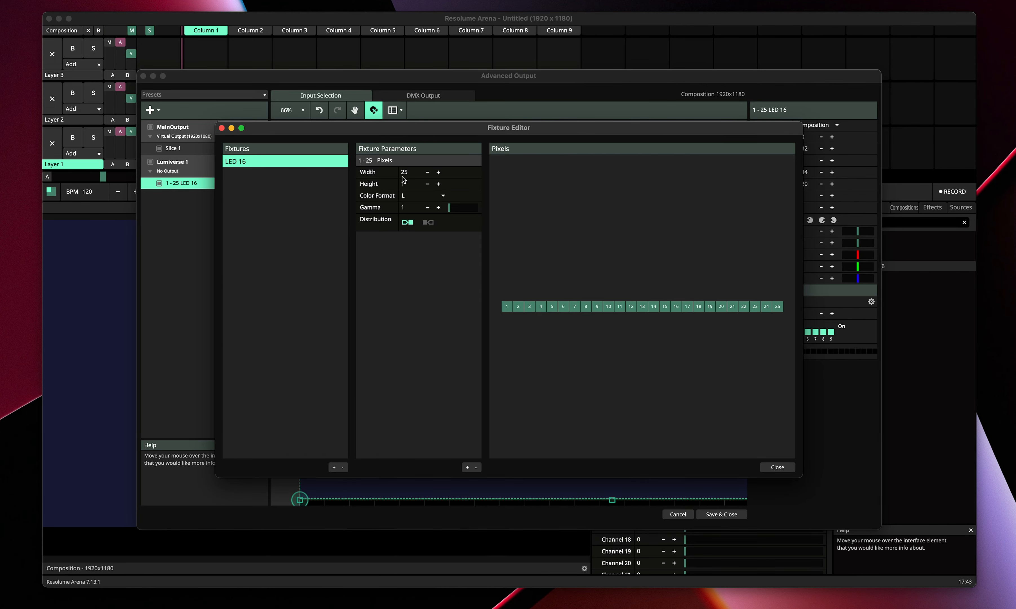
left_click(777, 467)
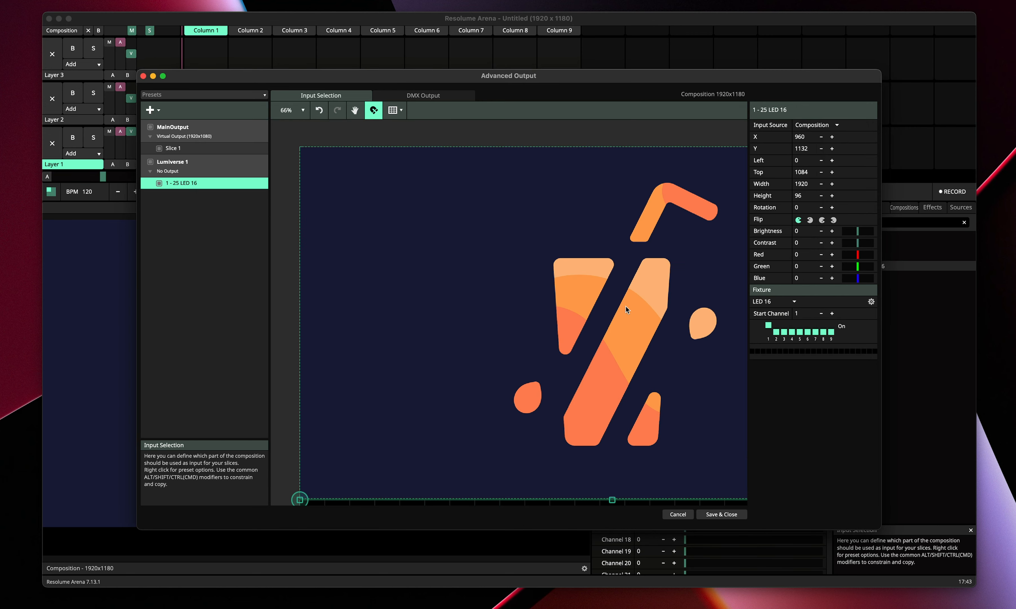
left_click(872, 302)
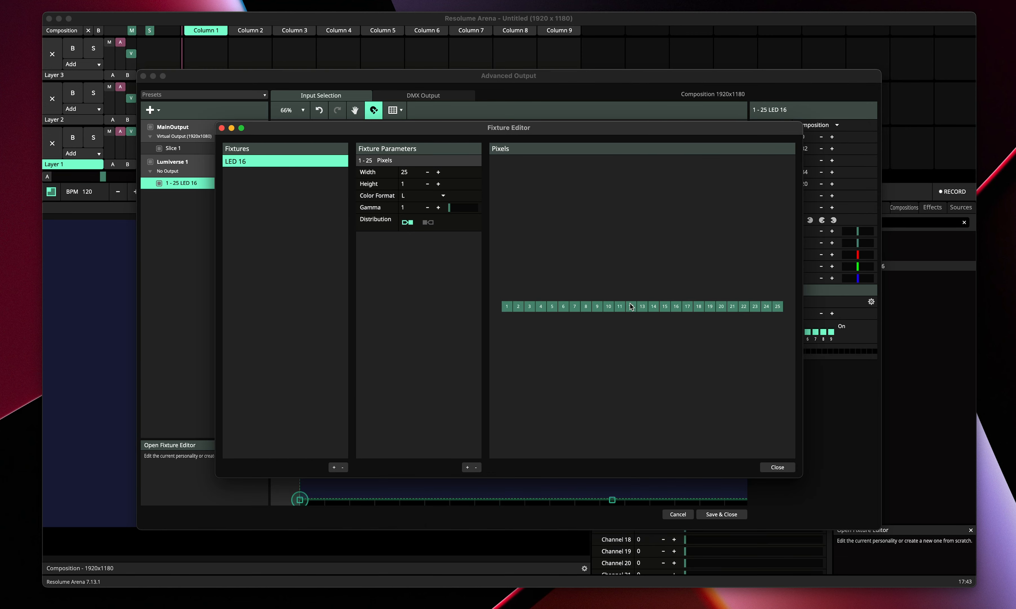
left_click(775, 467)
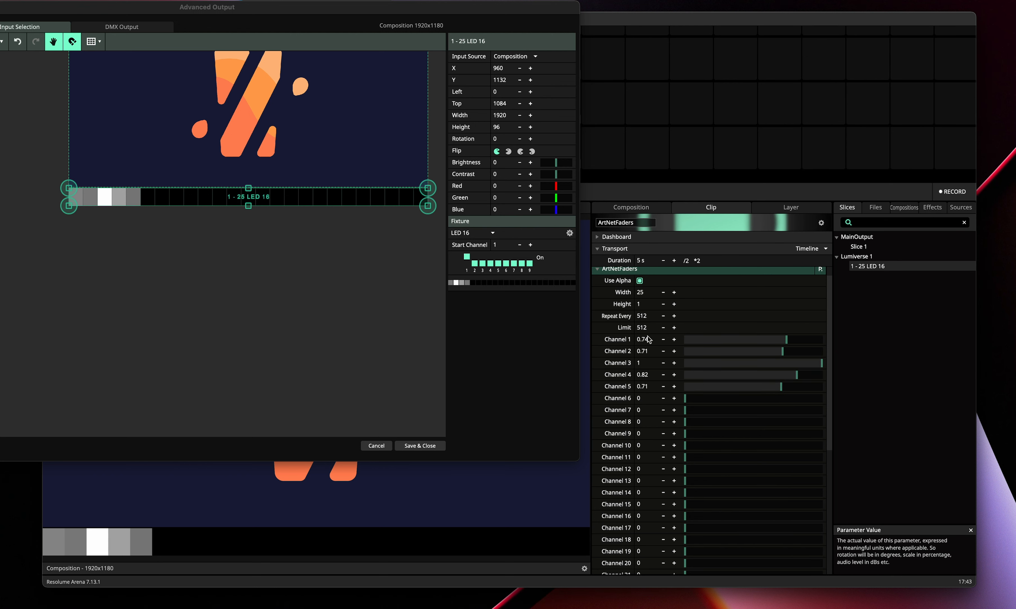
mouse_move(673, 502)
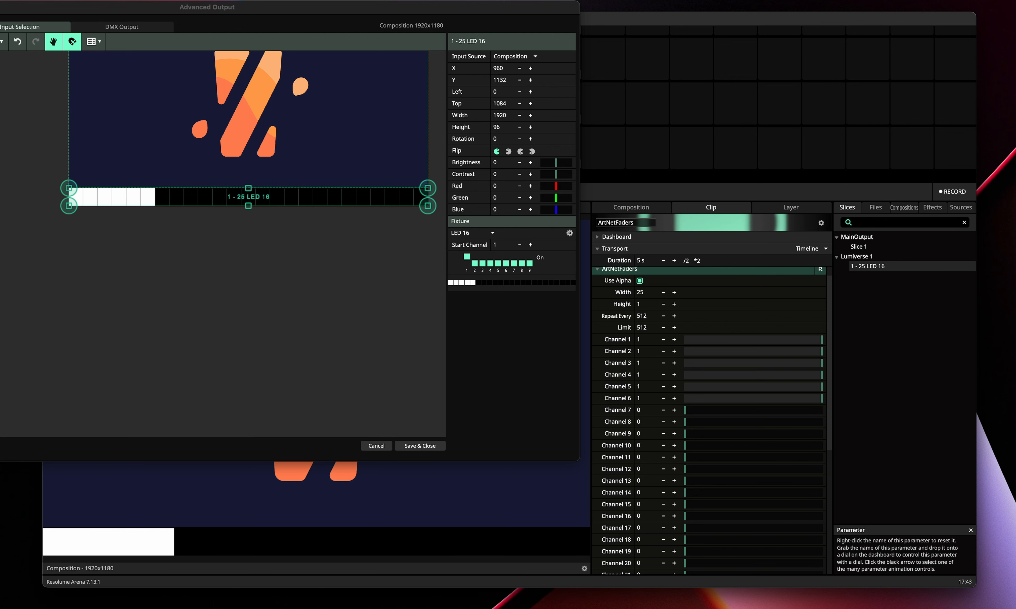
mouse_move(580, 548)
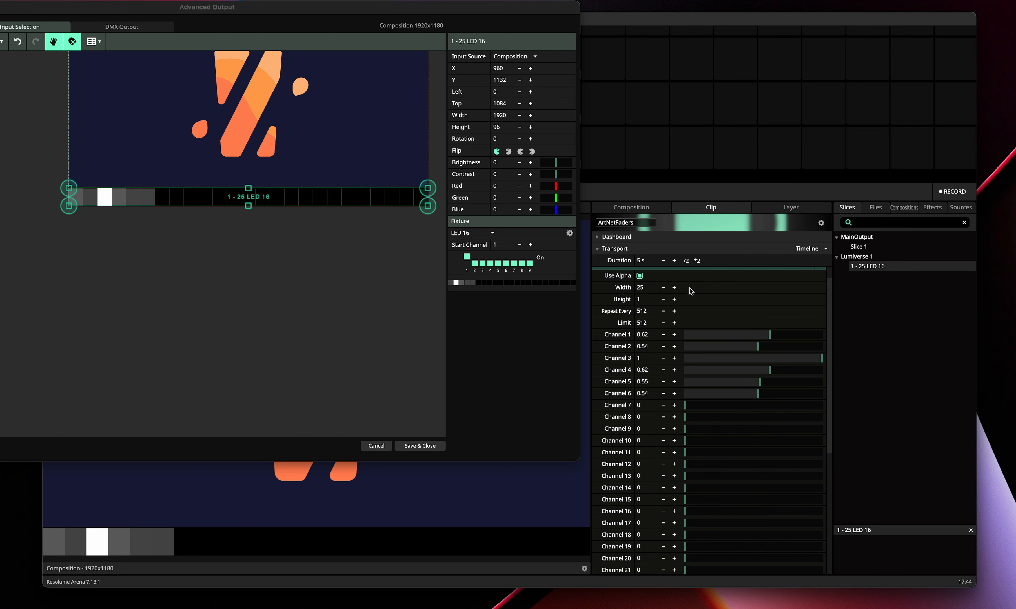
left_click(419, 445)
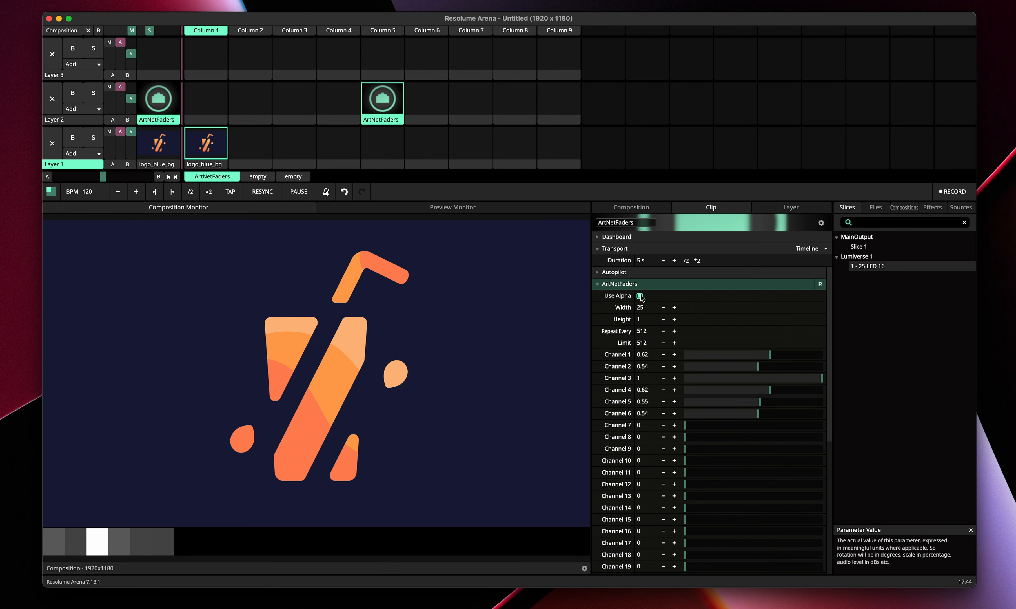
Switch off the ArtNetFaders alpha option, leaving channel levels unchanged
left_click(640, 296)
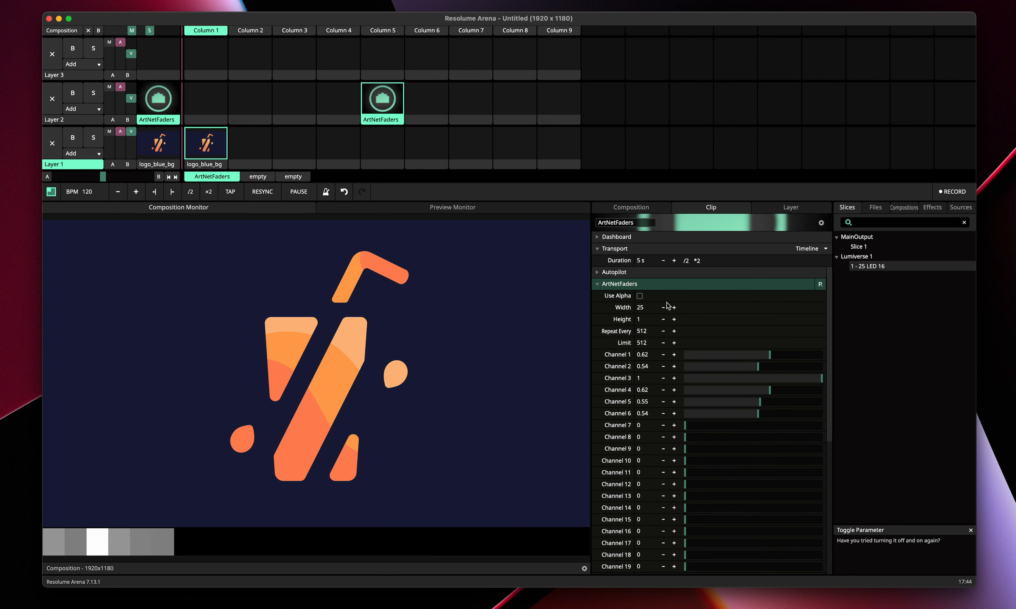
mouse_move(711, 310)
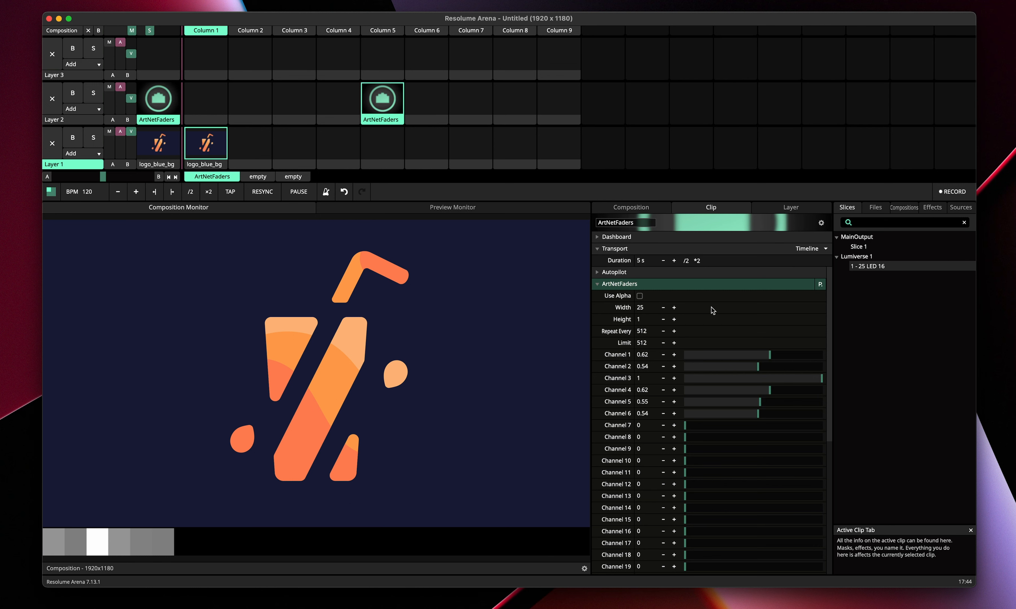
mouse_move(658, 308)
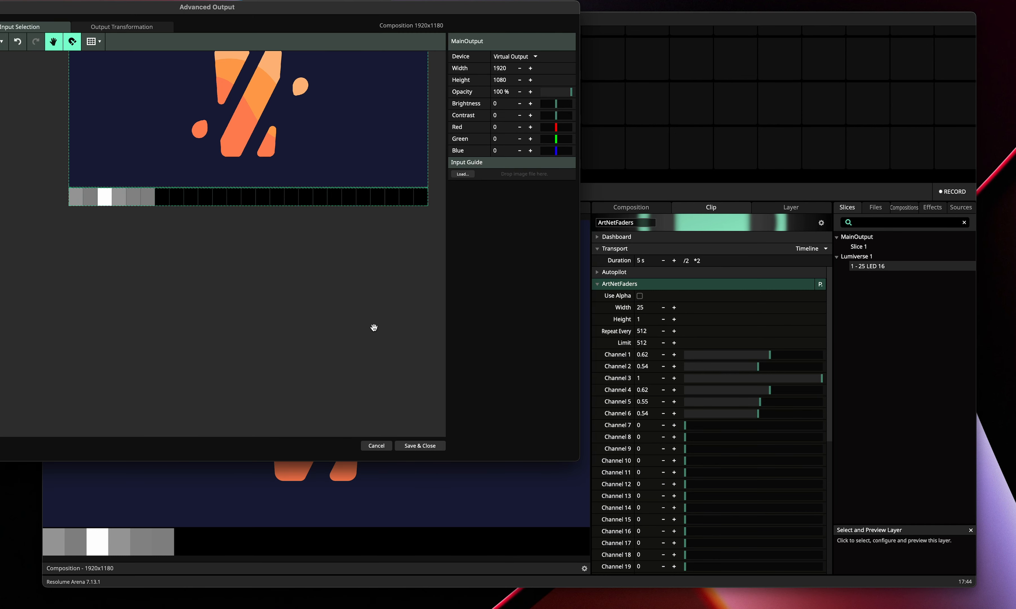
mouse_move(353, 167)
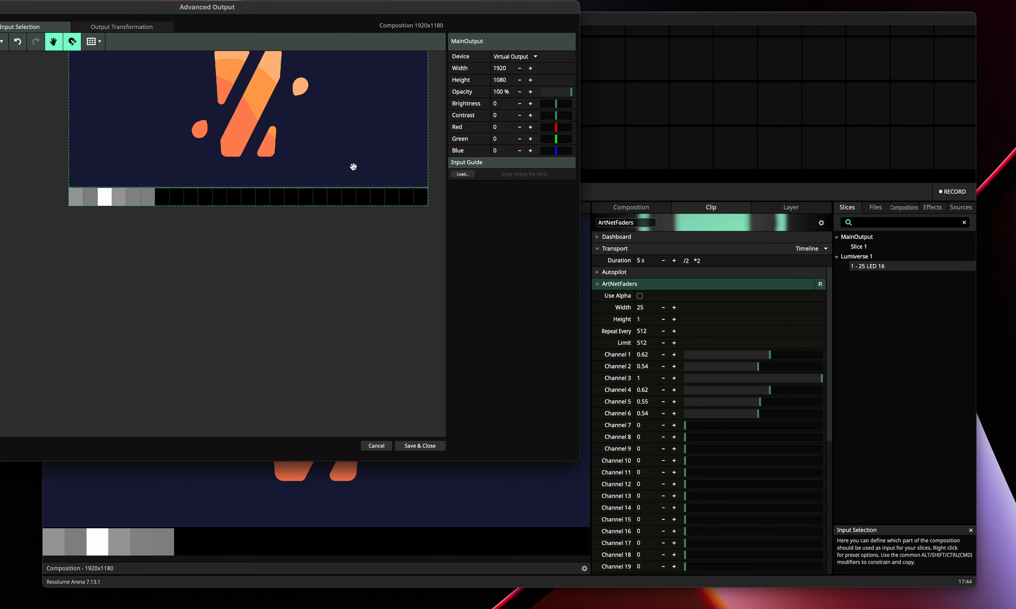
mouse_move(558, 227)
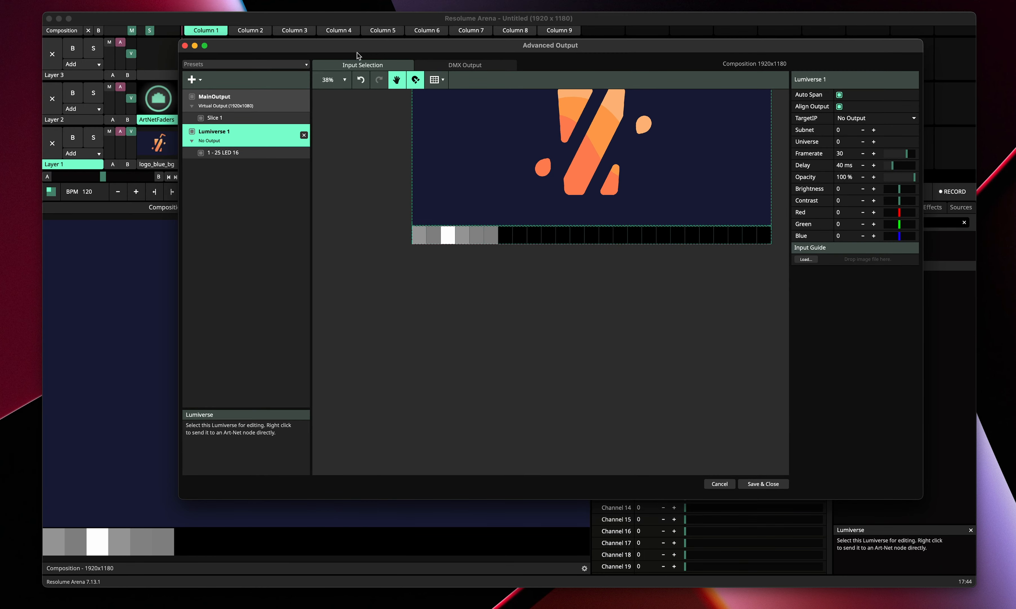
Raise the LED 16 fixture Height to 2 for 50 pixels and save the output setup
left_click(224, 152)
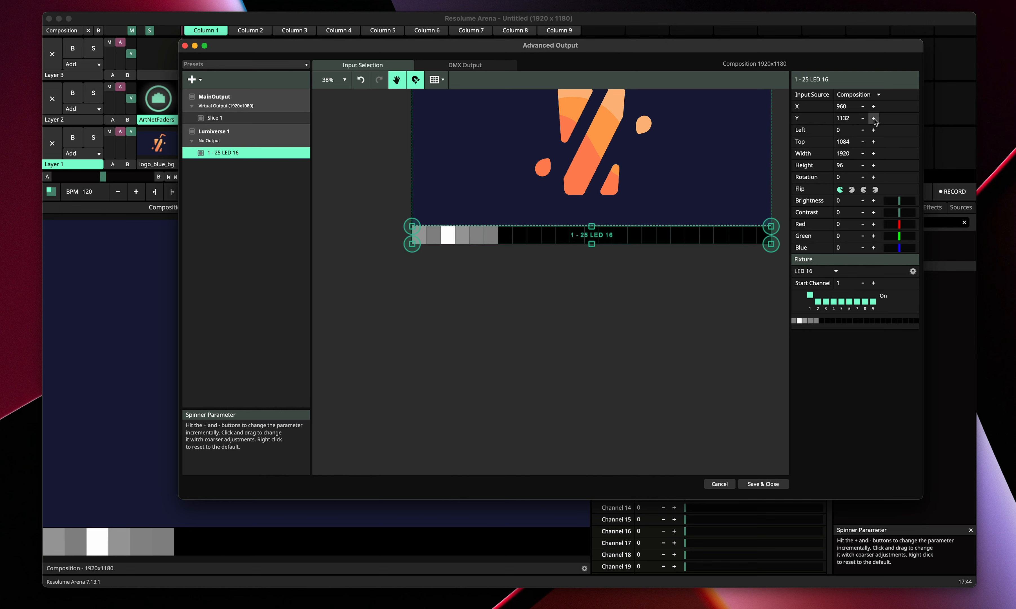
left_click(913, 271)
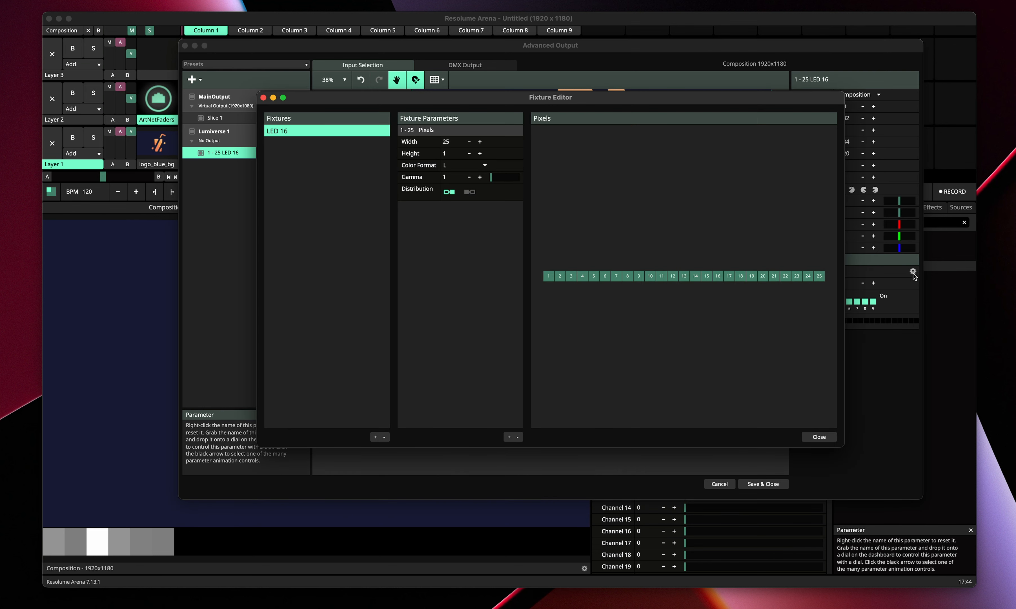
left_click(479, 154)
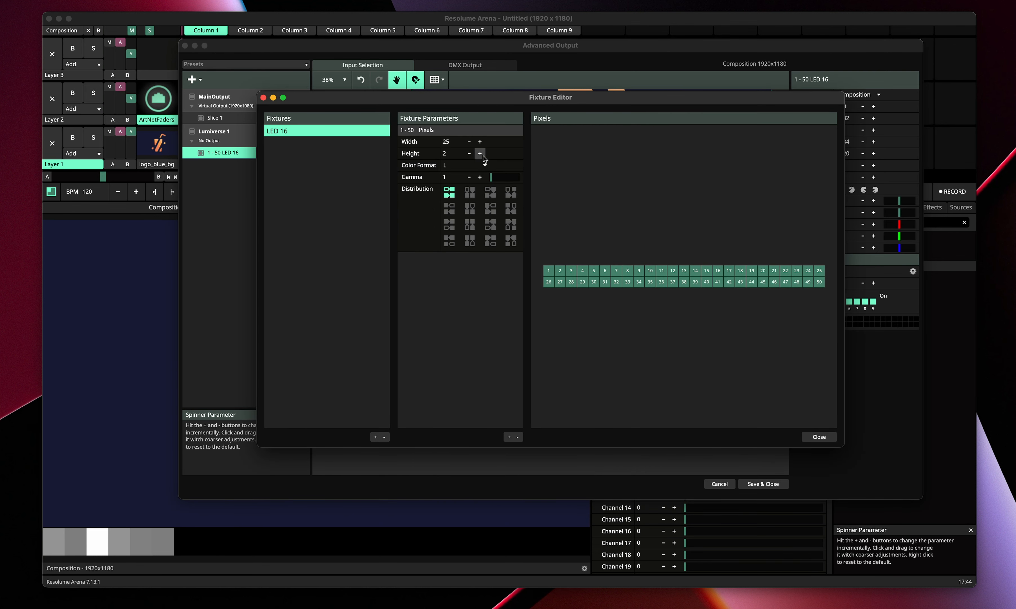
mouse_move(719, 345)
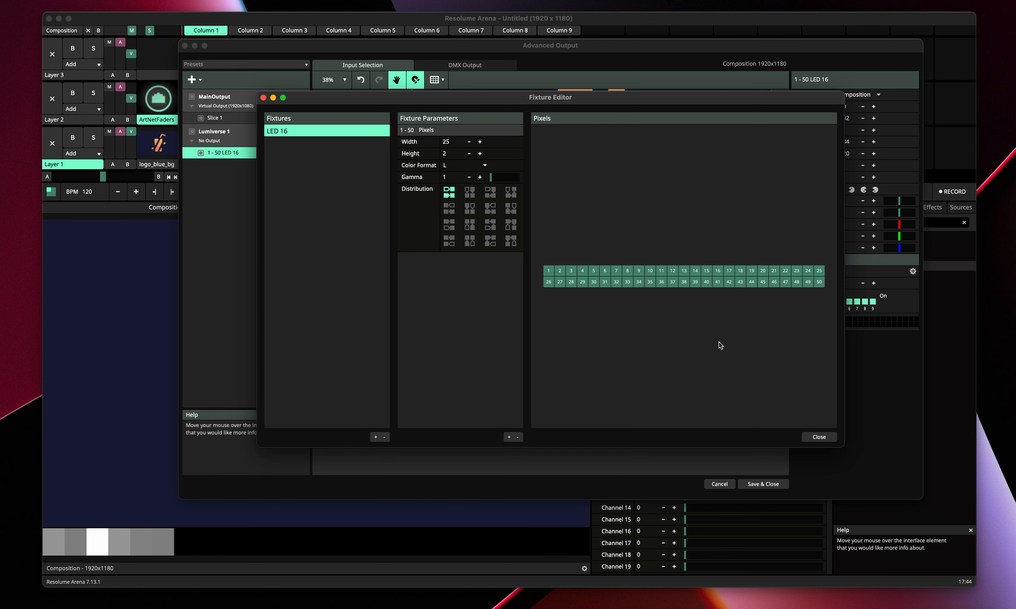
mouse_move(746, 435)
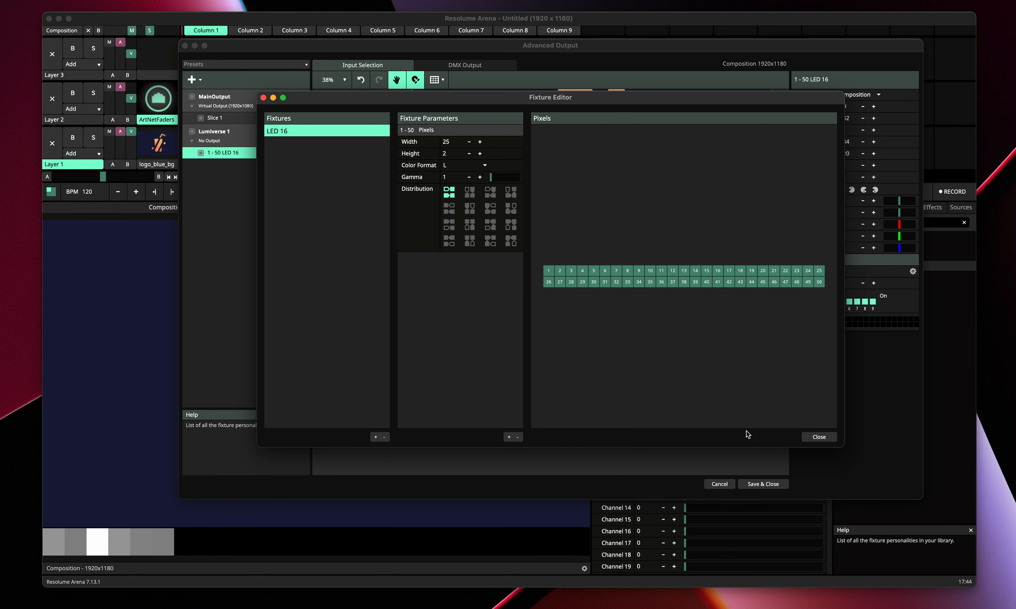
left_click(818, 436)
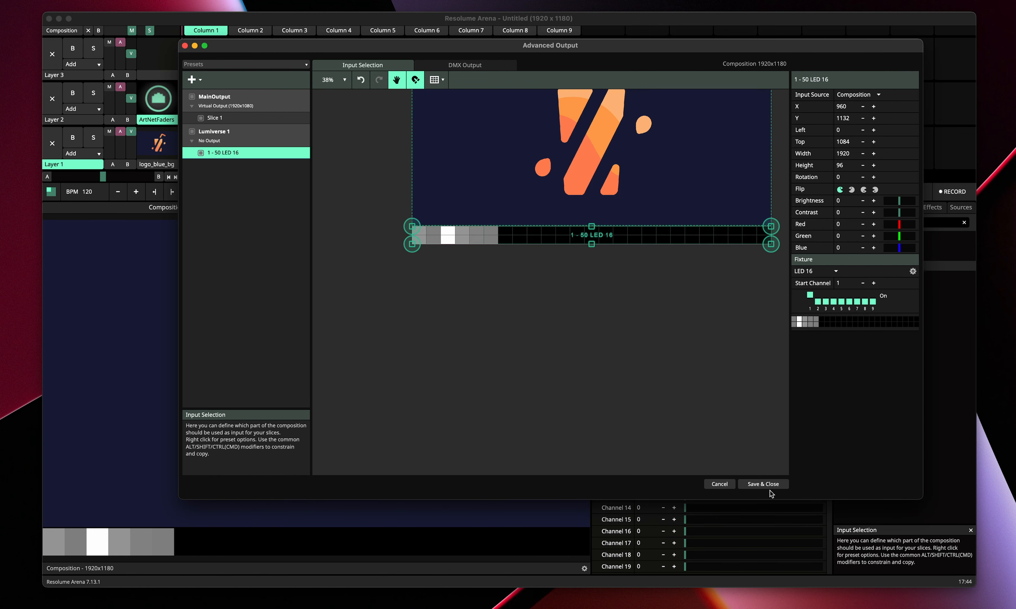
left_click(763, 483)
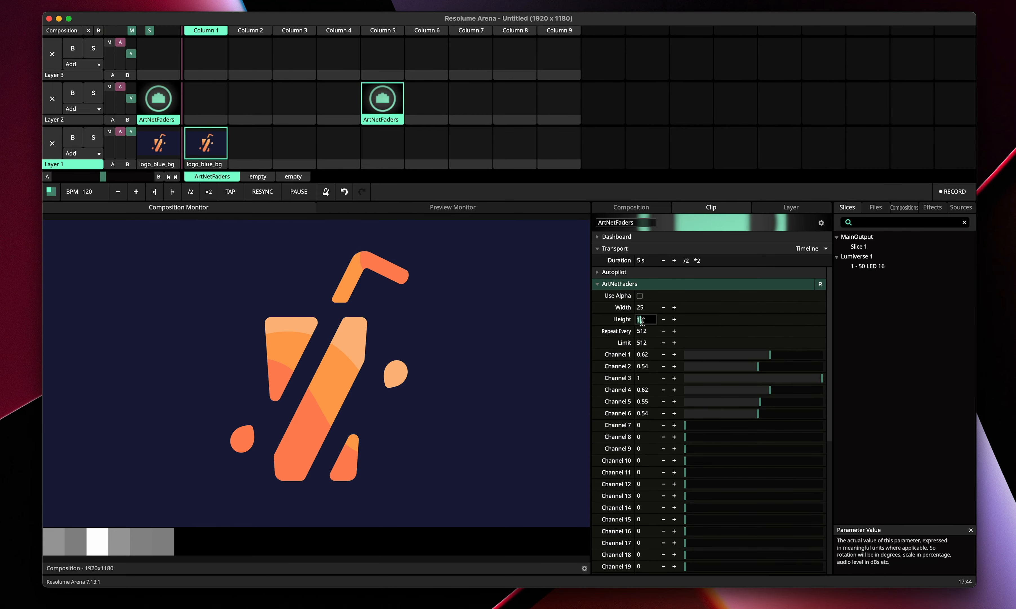
Set ArtNetFaders Height to 2, Repeat Every to 5 and Limit to 45
scroll("down", 3)
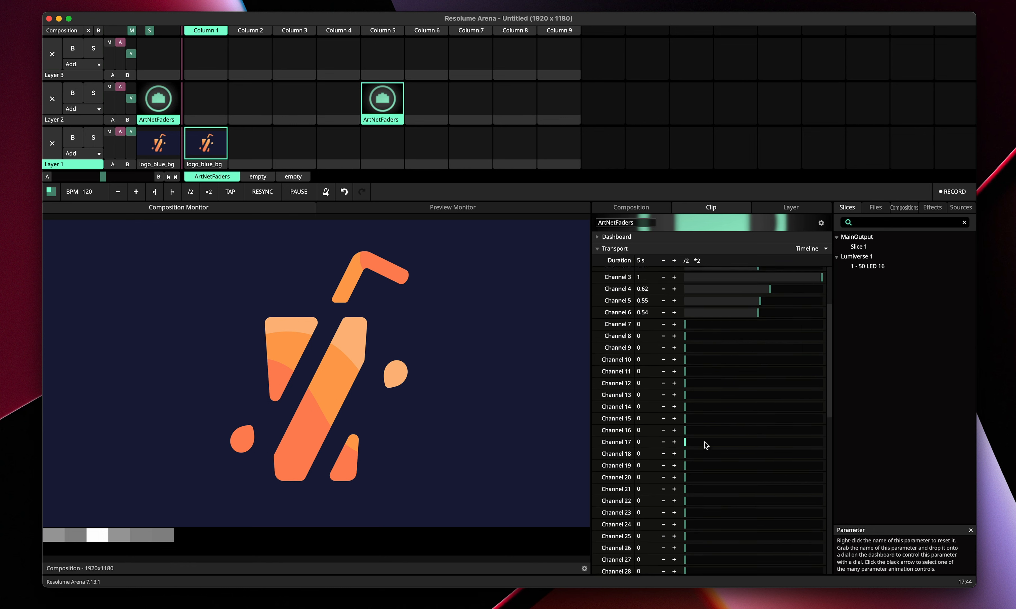
scroll("down", 3)
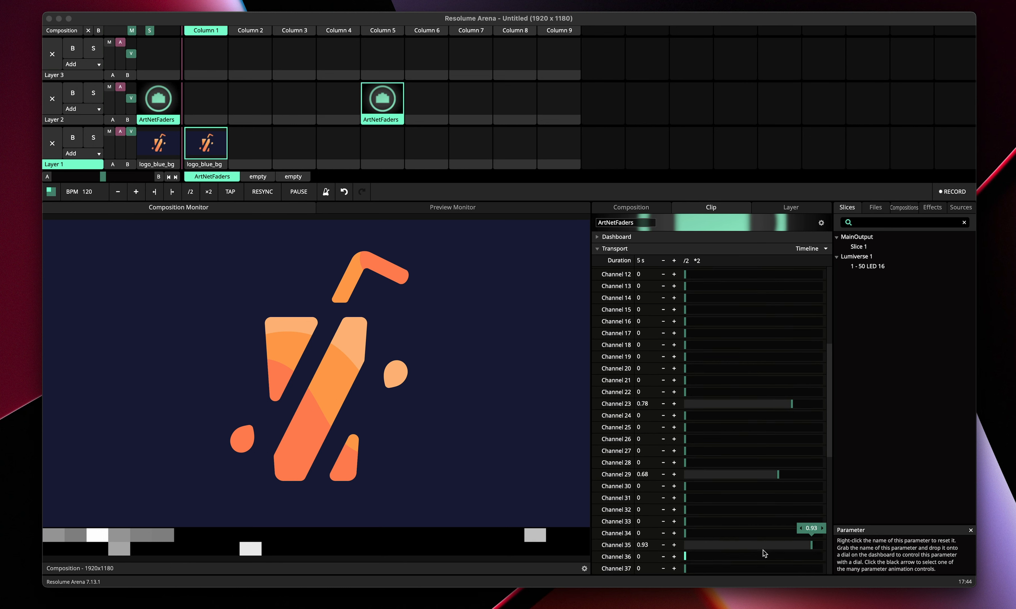
scroll("down", 3)
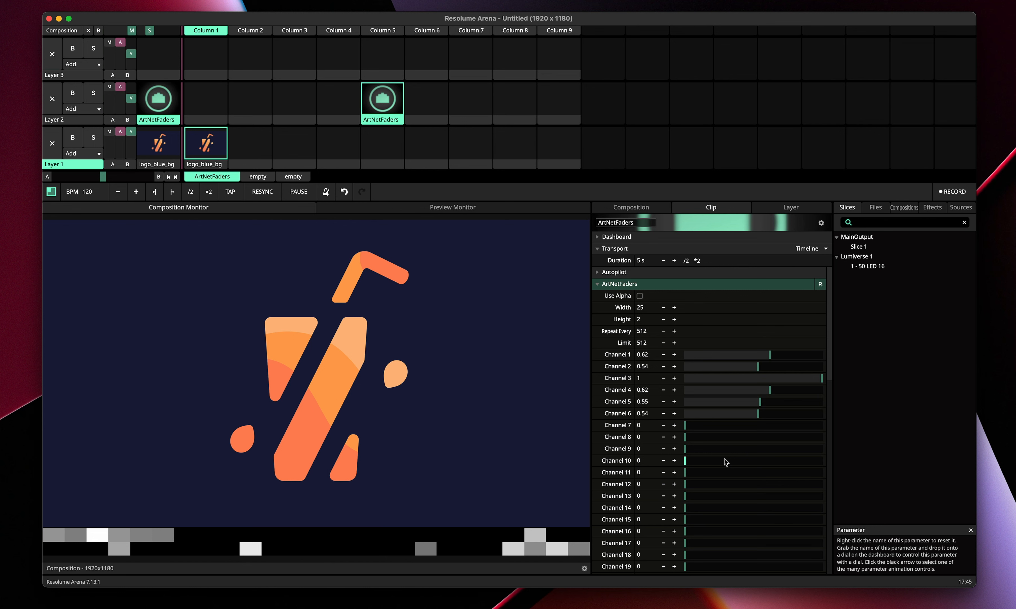
mouse_move(636, 334)
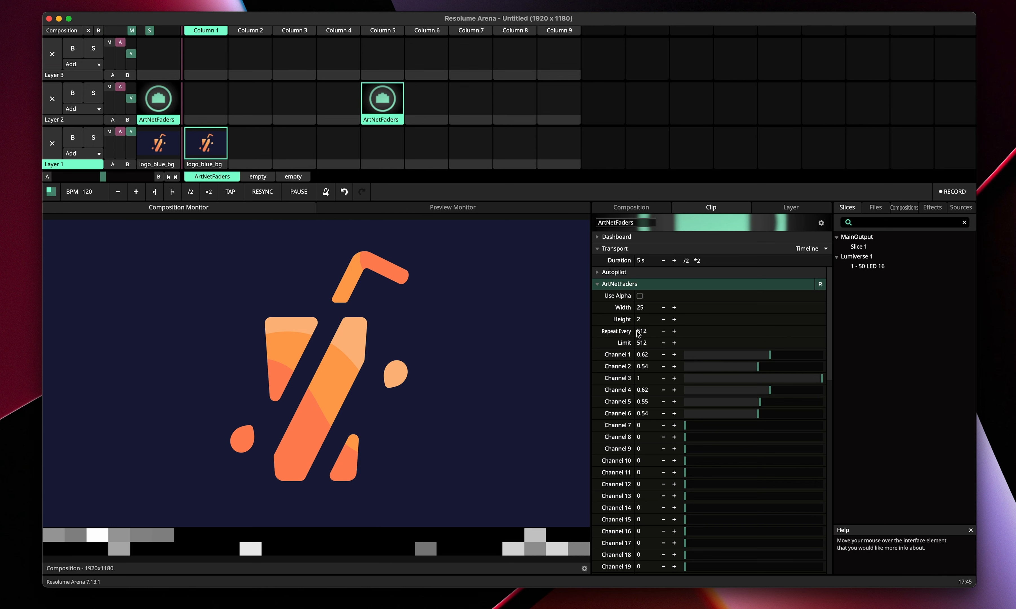
double_click(643, 331)
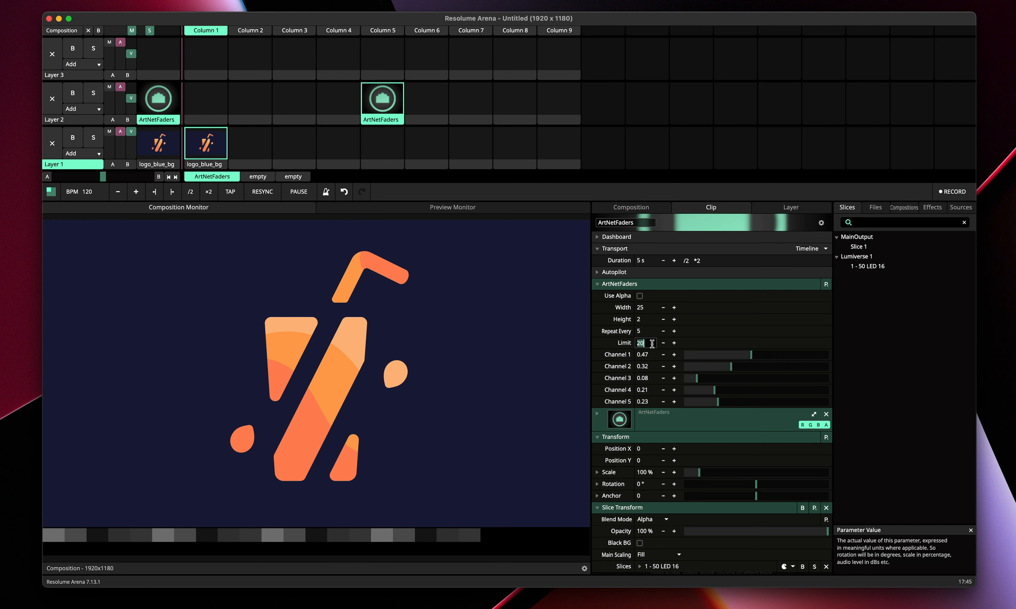
type("45")
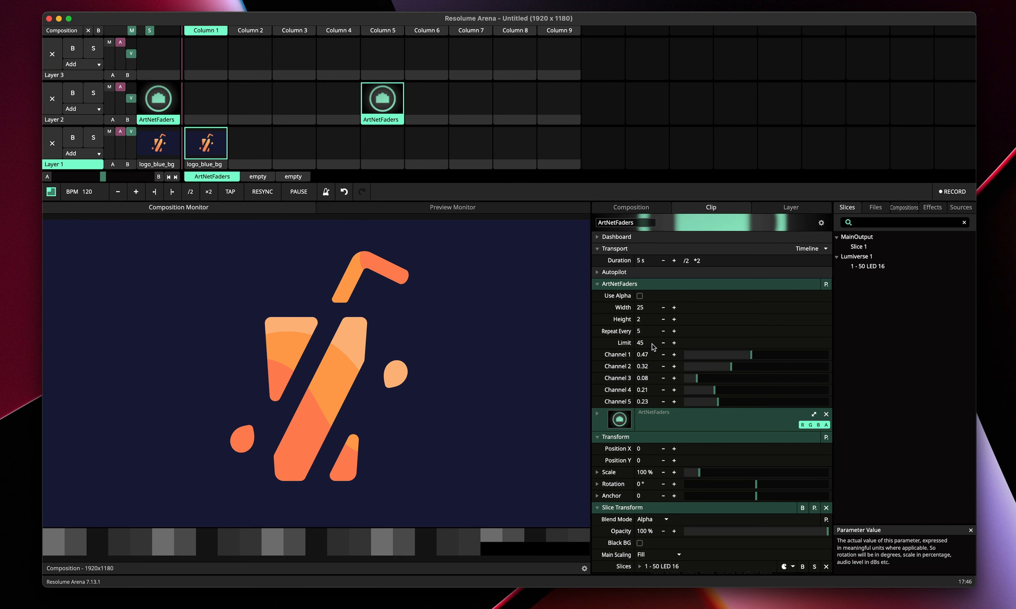
mouse_move(544, 558)
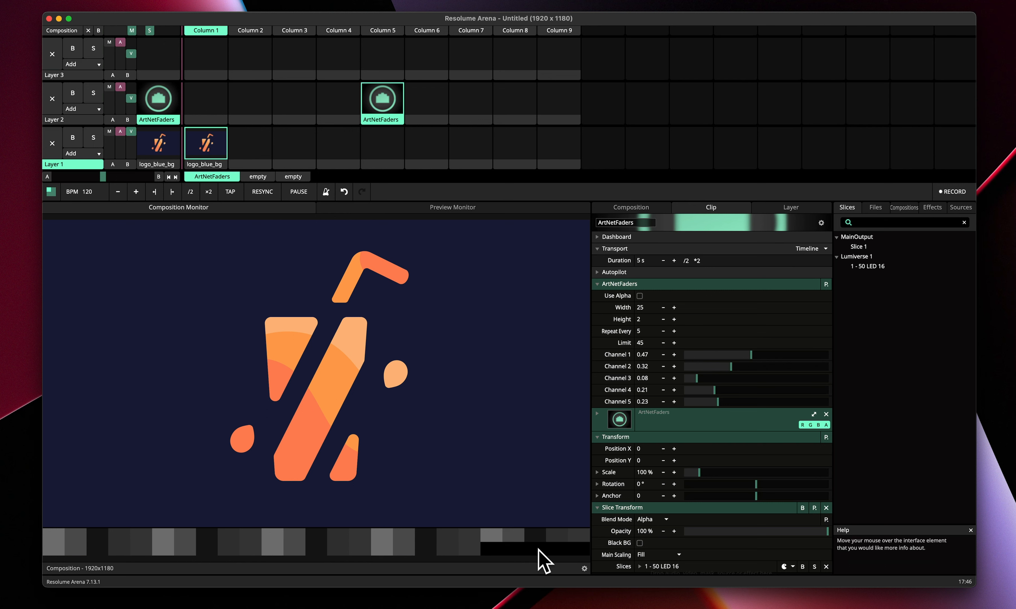
mouse_move(532, 540)
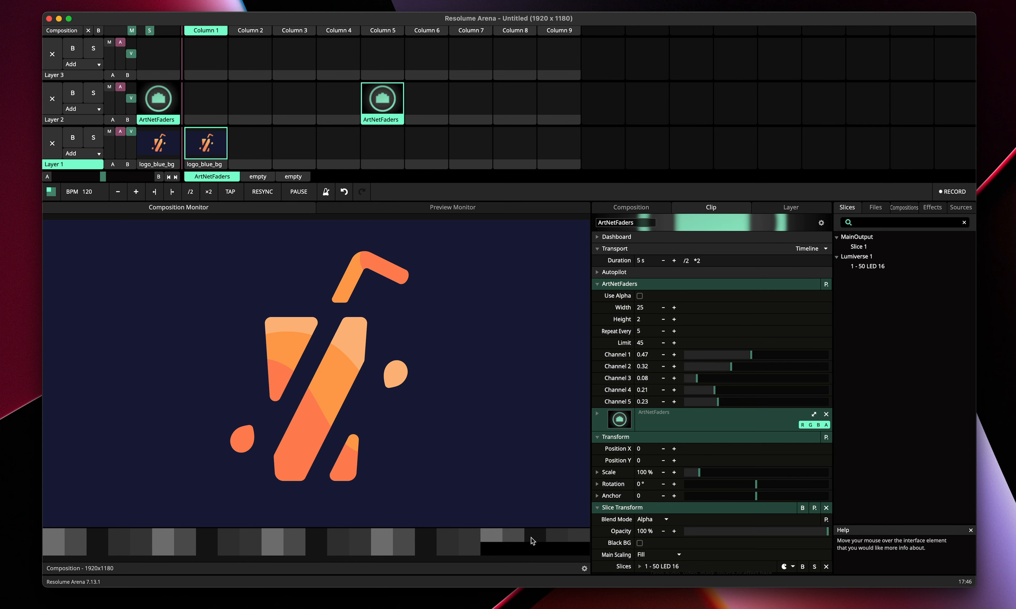
mouse_move(744, 368)
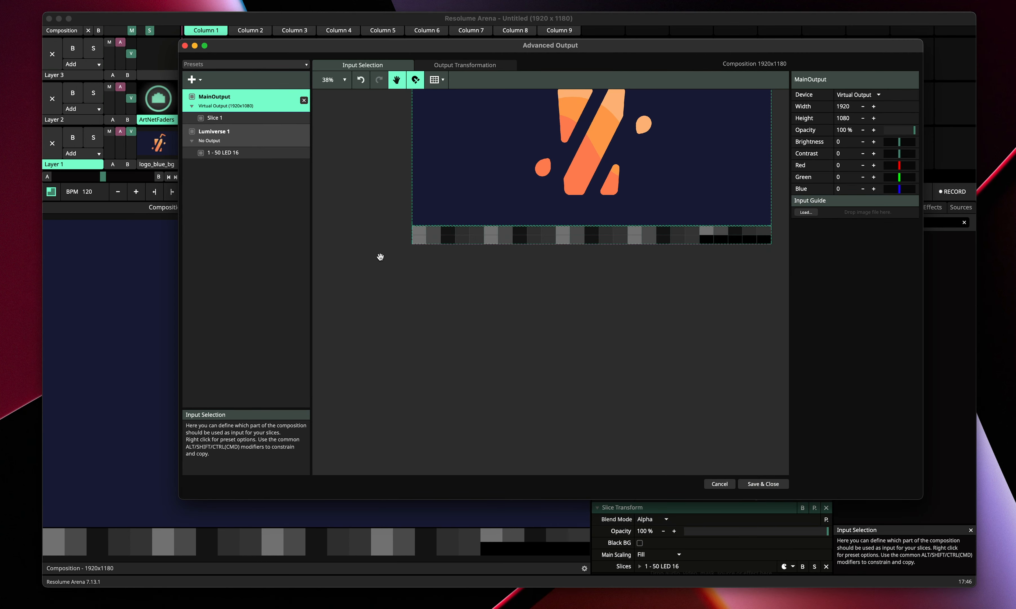
Set Lumiverse 1's TargetIP to Broadcast and save the output setup
left_click(212, 130)
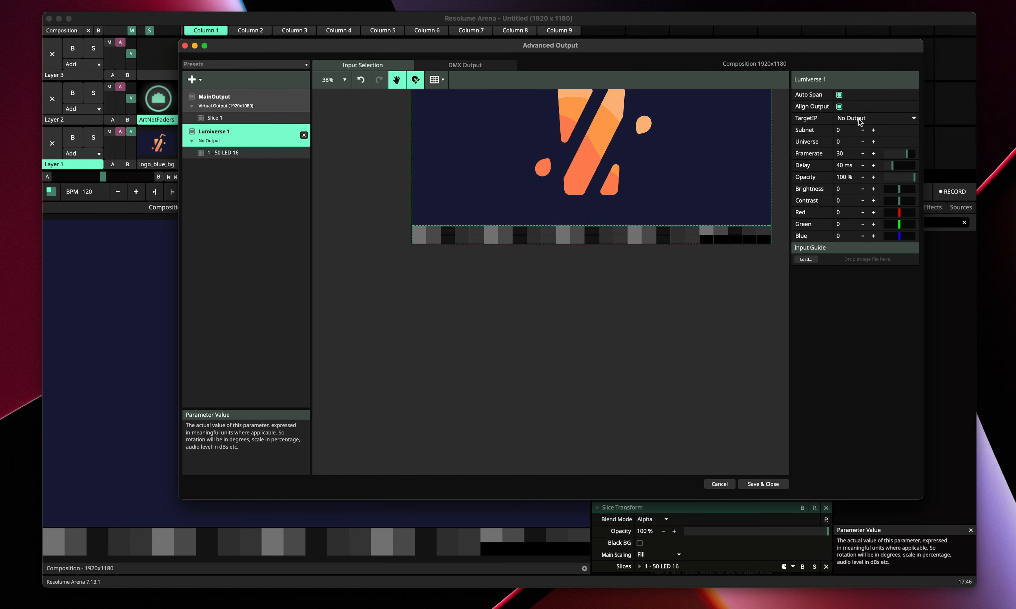
left_click(874, 118)
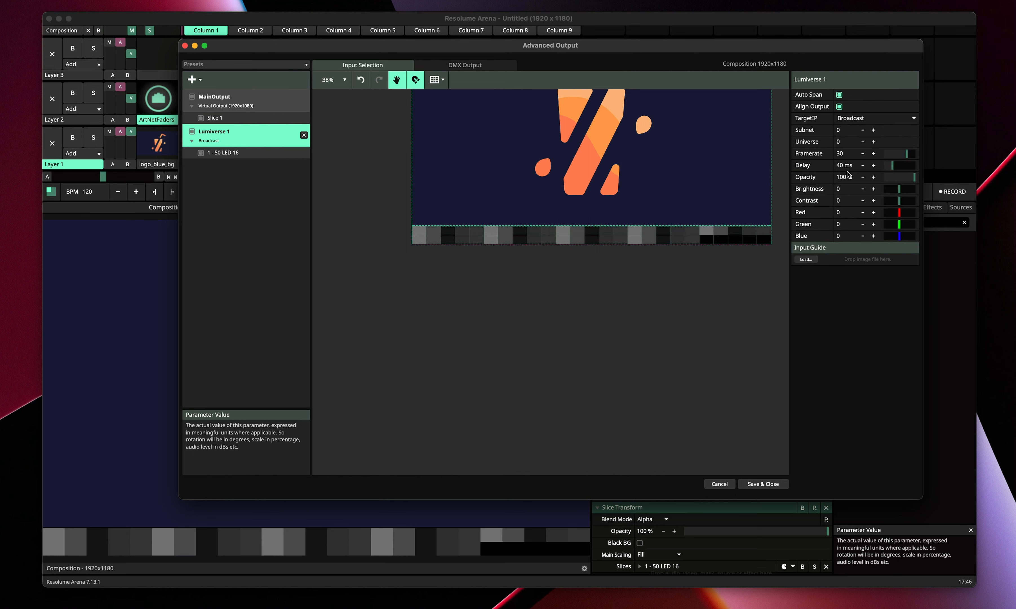
left_click(763, 484)
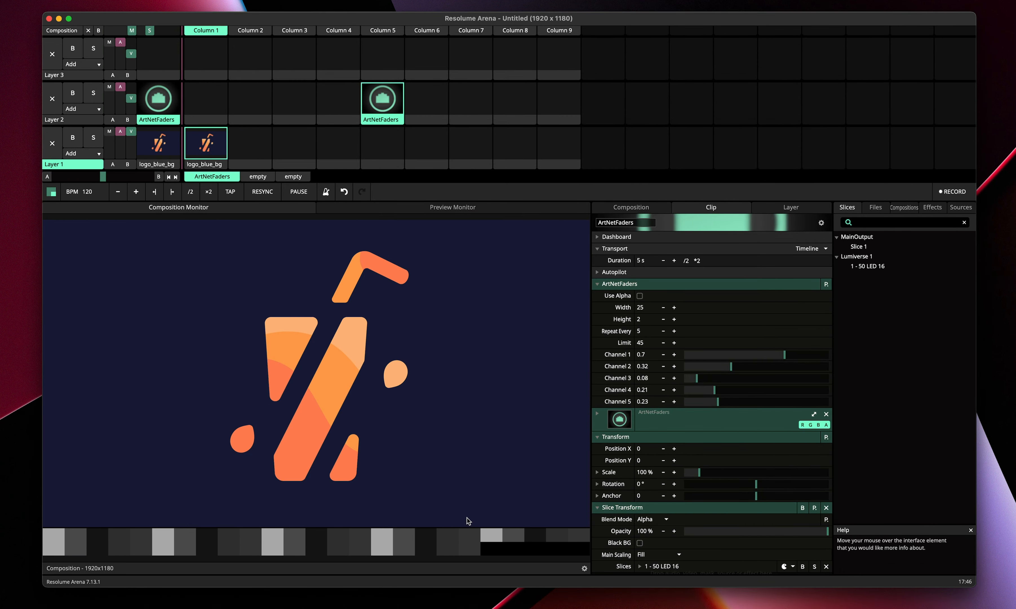
mouse_move(645, 326)
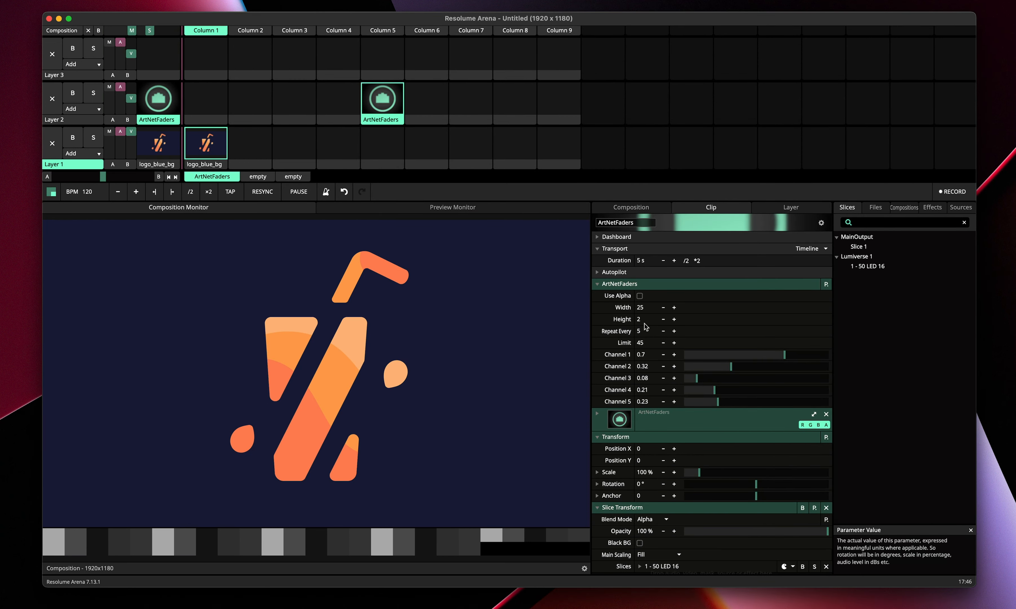
mouse_move(642, 331)
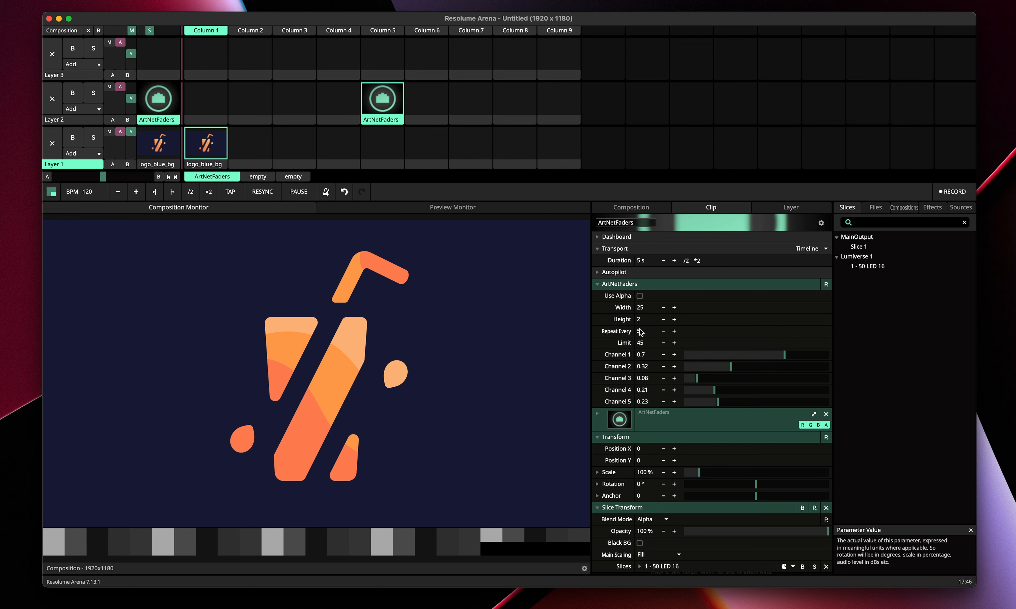
Set ArtNetFaders Width to 512 with Limit 512 and scroll down its channel list
double_click(641, 308)
type("512")
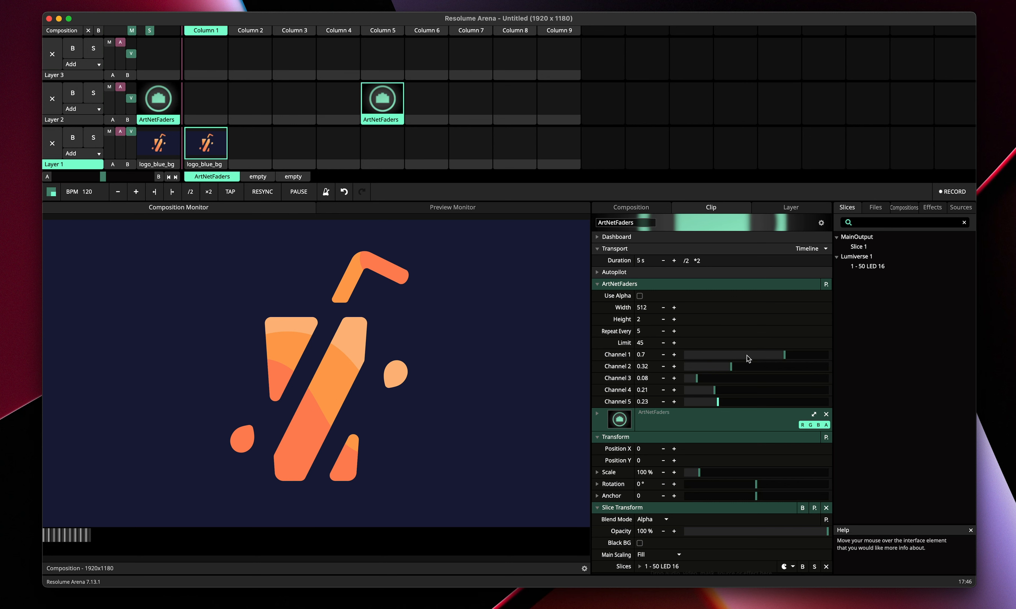
mouse_move(618, 318)
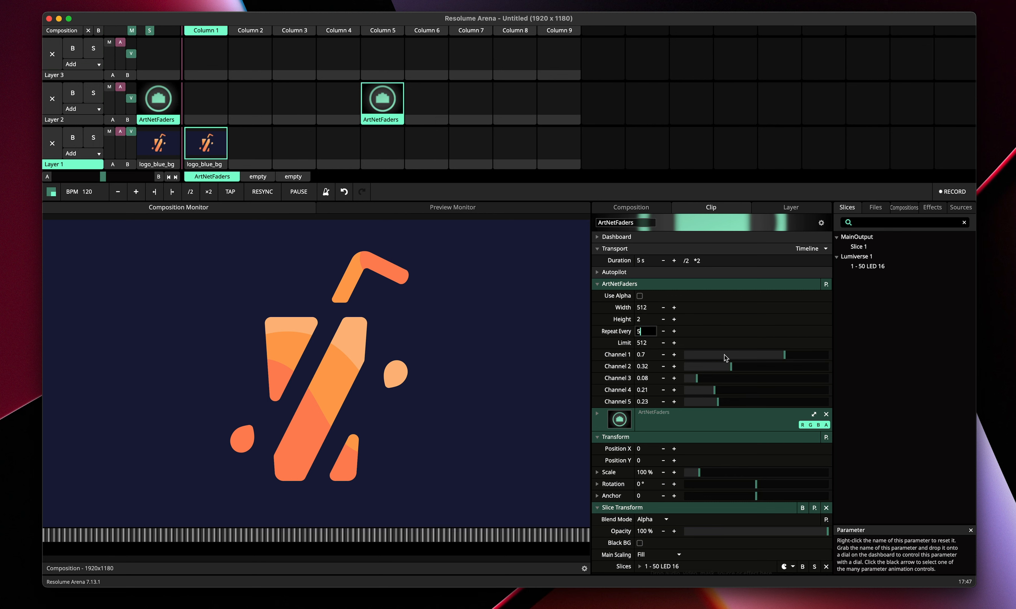
scroll("down", 3)
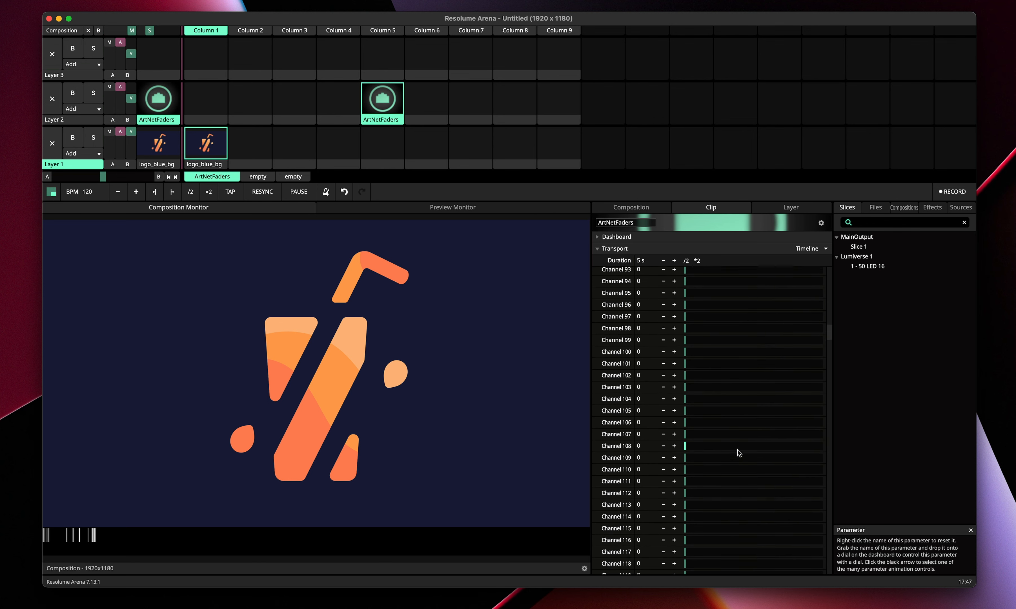
scroll("down", 3)
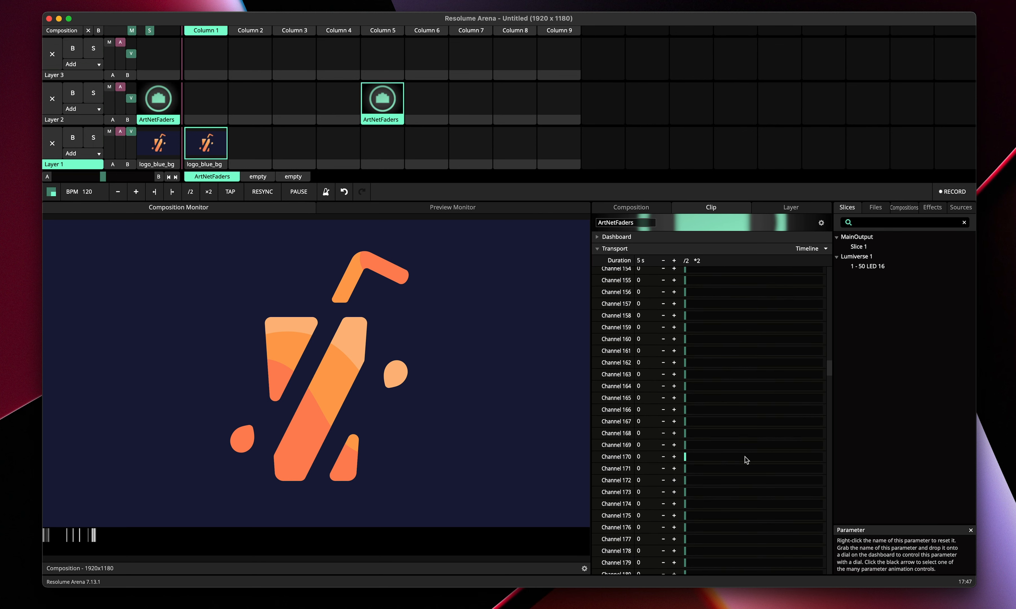